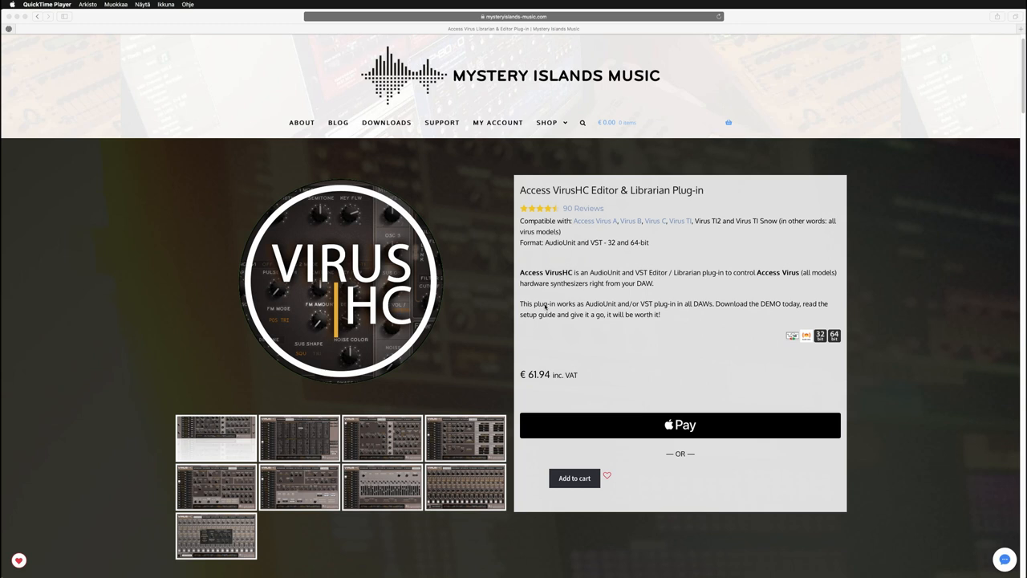
# Scroll the Mystery Islands VirusHC product page to its Download File buttons and Overview.
pyautogui.scroll(3)
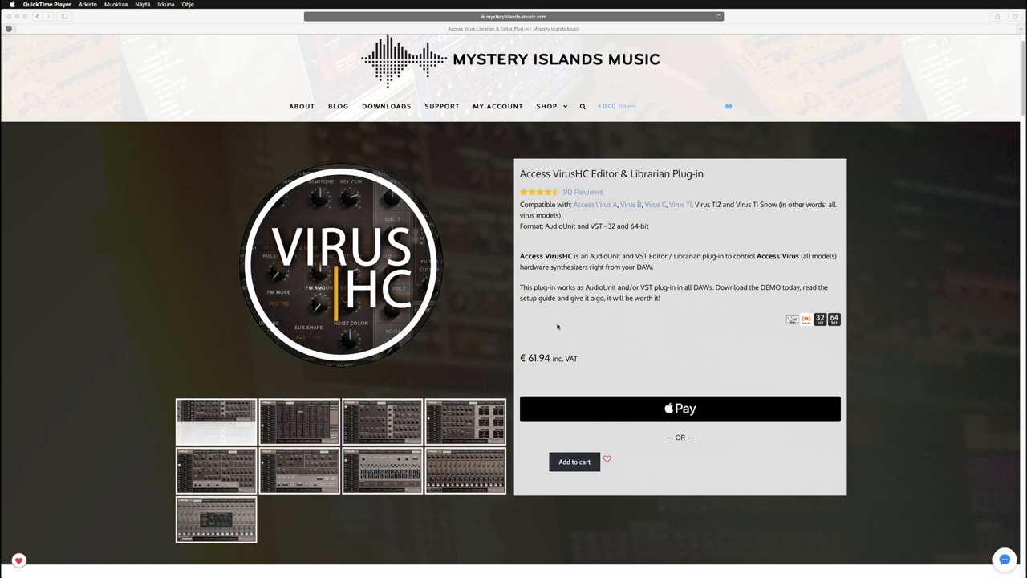
pyautogui.scroll(-3)
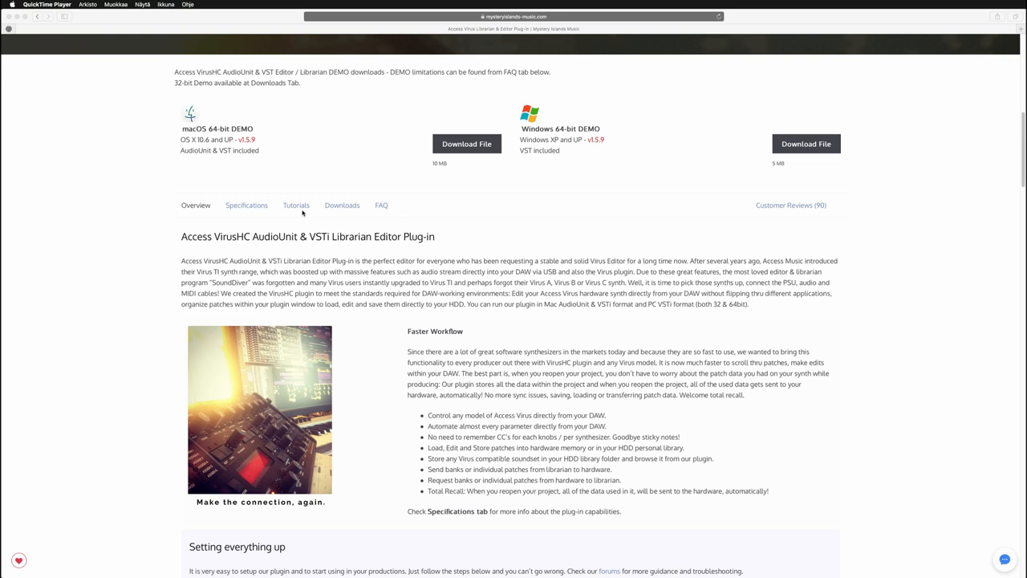
# Show the Tutorials section and scroll past install and MIDI setup videos to the Virus TI configuration video.
pyautogui.click(295, 205)
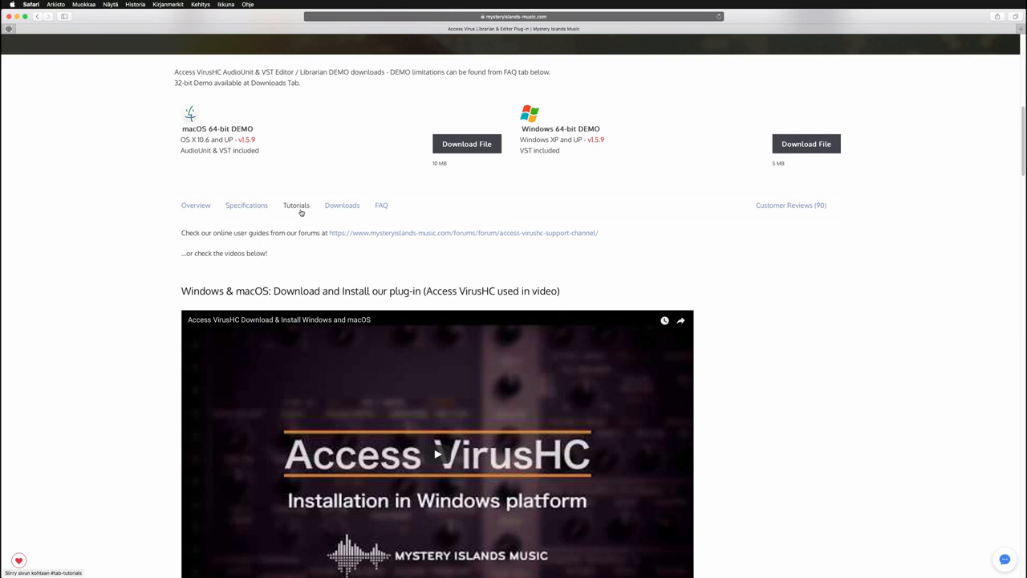
pyautogui.scroll(-3)
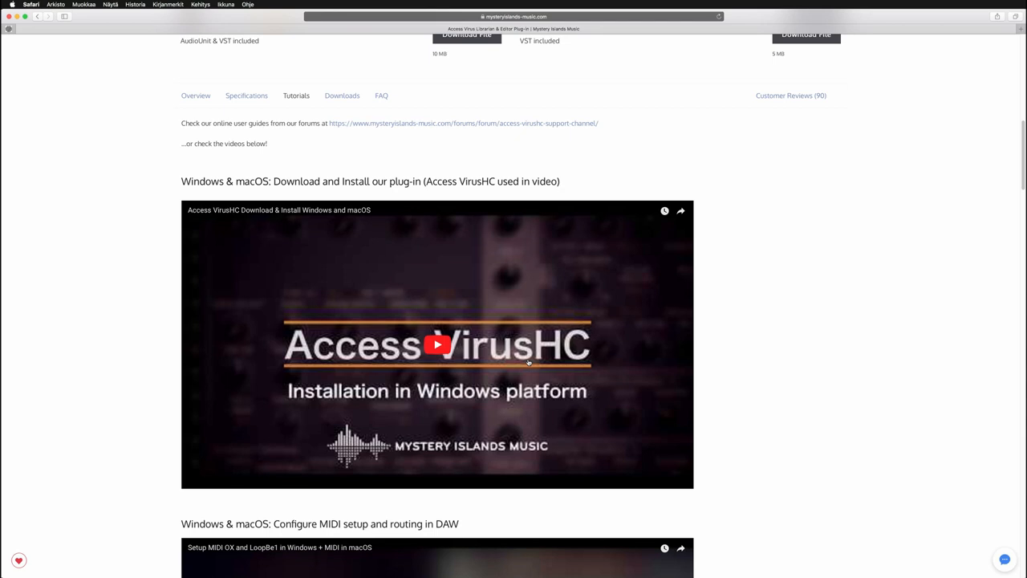
pyautogui.scroll(-3)
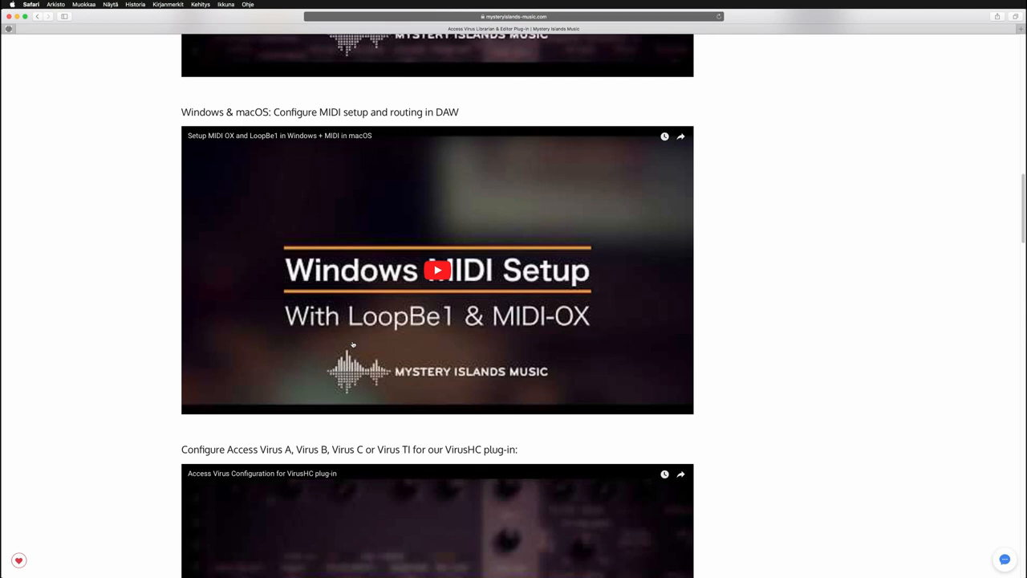
pyautogui.scroll(-3)
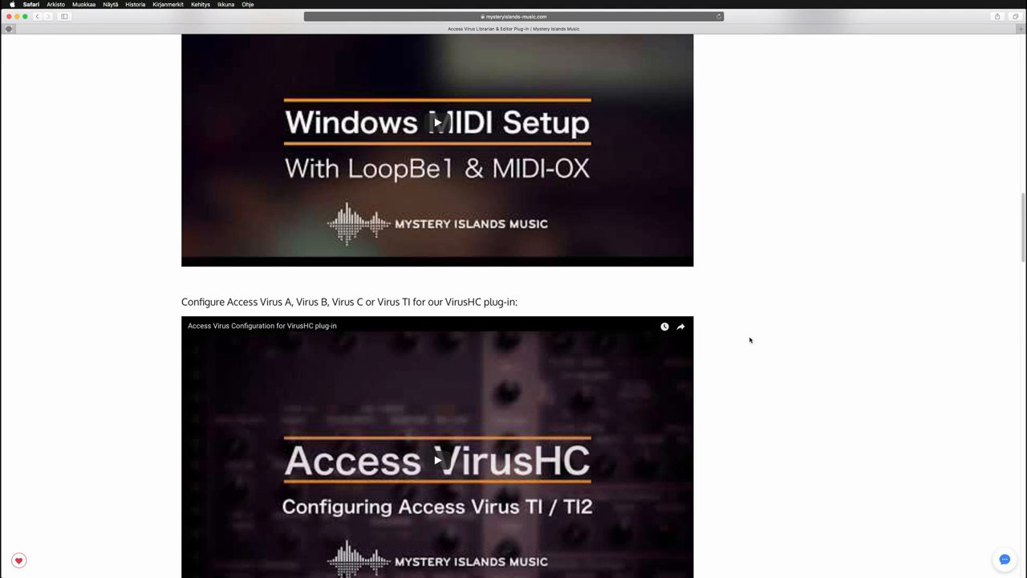
pyautogui.scroll(-3)
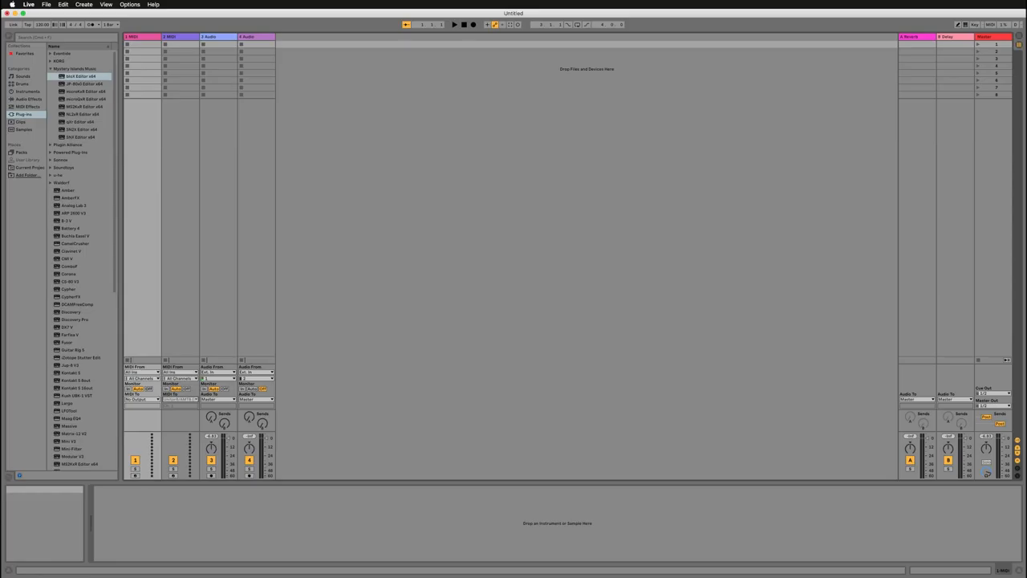
pyautogui.moveTo(129, 161)
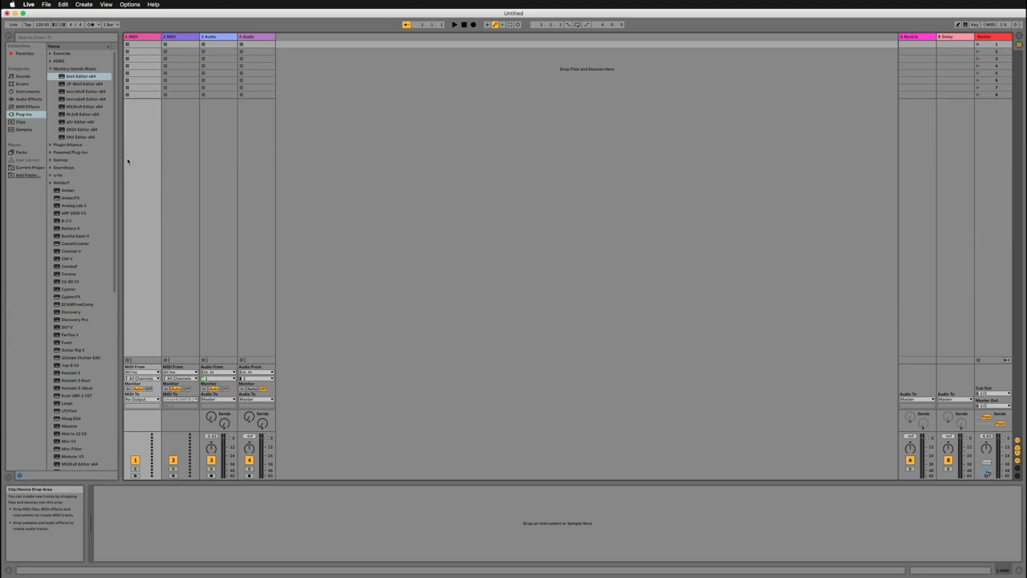
pyautogui.moveTo(183, 226)
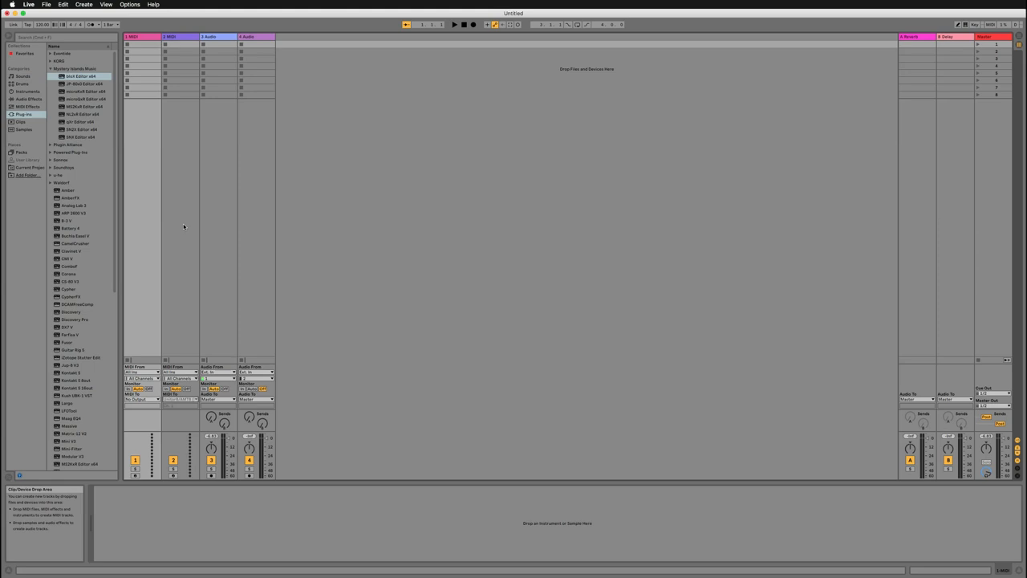
# Scroll Live's Plug-ins browser down to the VirusHC Editor entry.
pyautogui.scroll(-3)
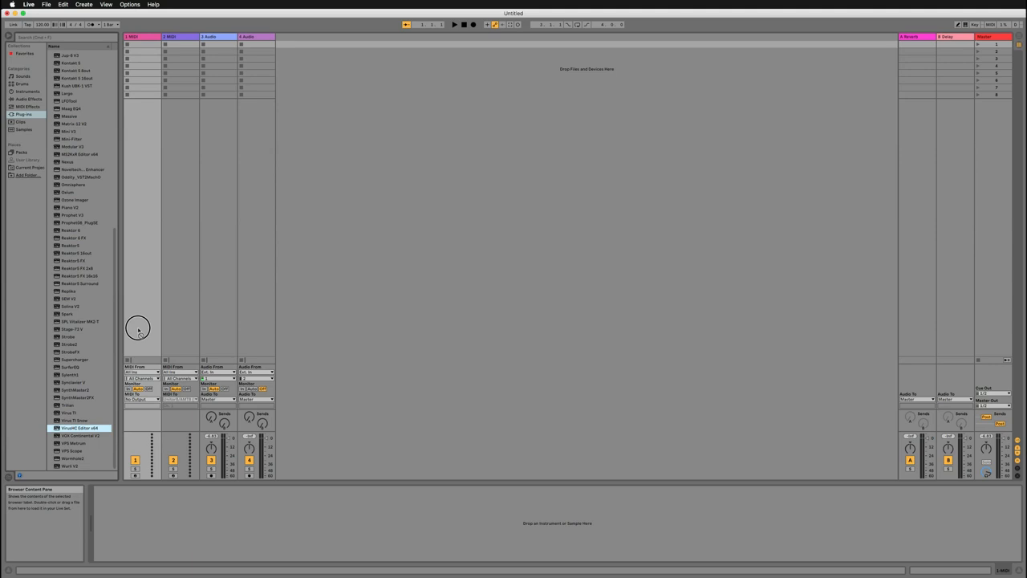
# Load VirusHC Editor from the browser onto the first MIDI track.
pyautogui.doubleClick(80, 427)
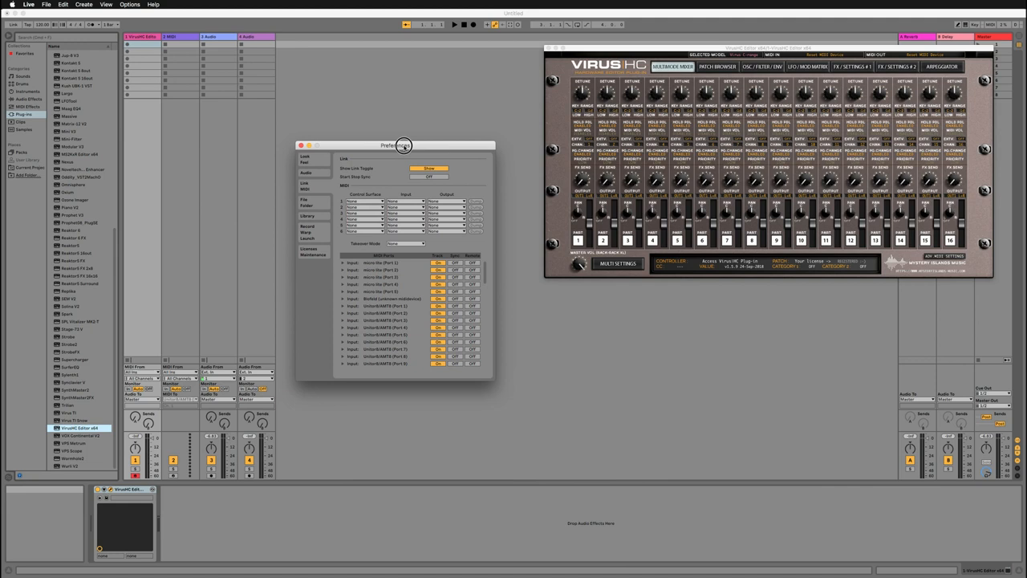
# Review the Audio preferences' Input Config channels and confirm with OK.
pyautogui.click(305, 171)
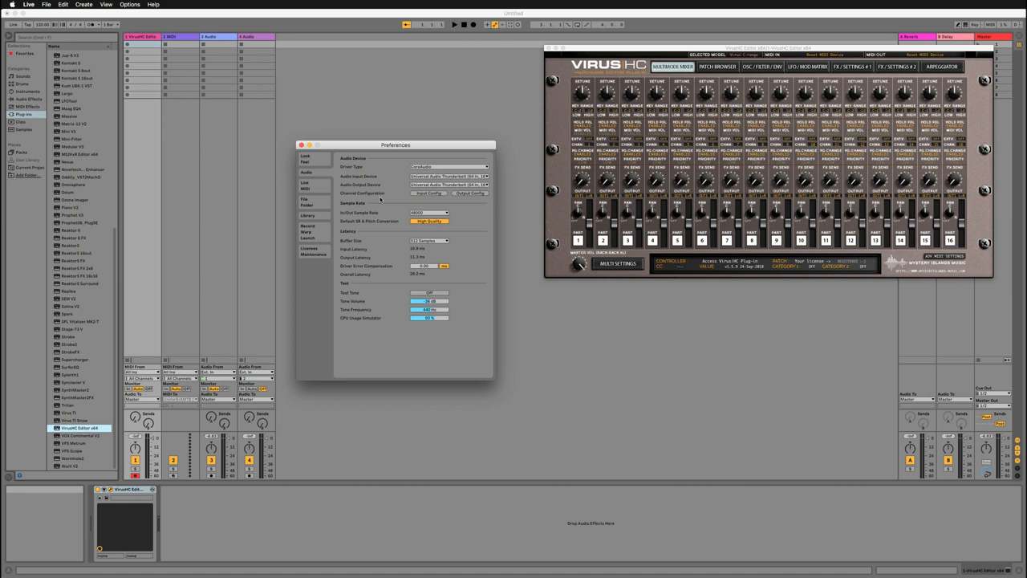
pyautogui.click(427, 193)
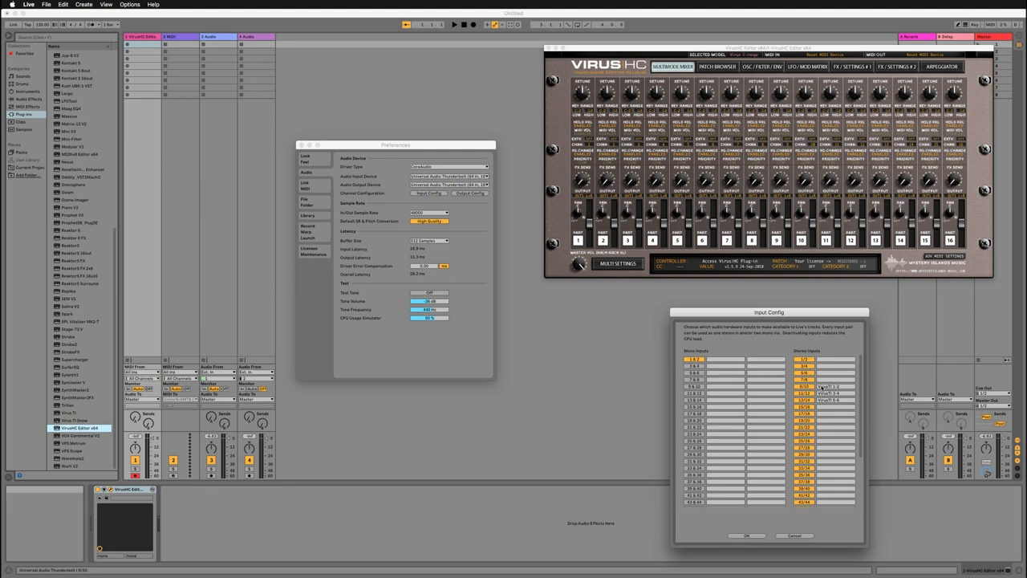
pyautogui.click(794, 536)
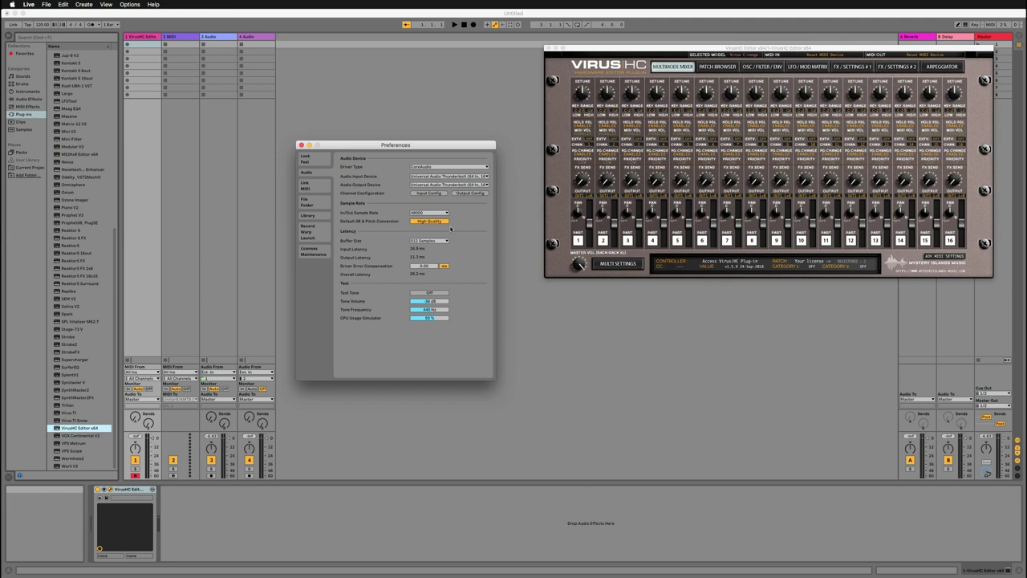
# Back on Link/Tempo/MIDI, enable Track input on the Virus MIDI input port.
pyautogui.click(305, 186)
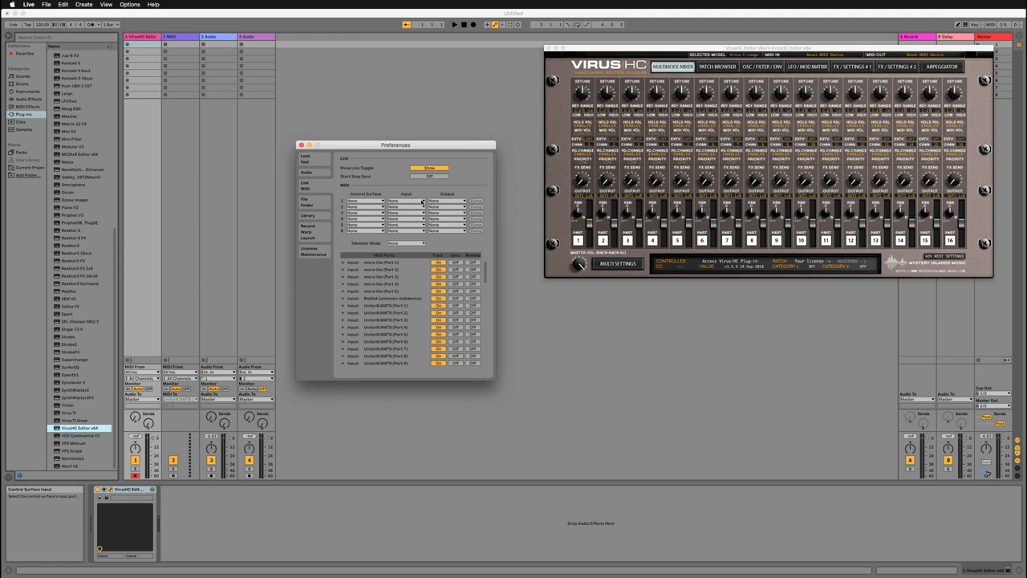
pyautogui.click(407, 201)
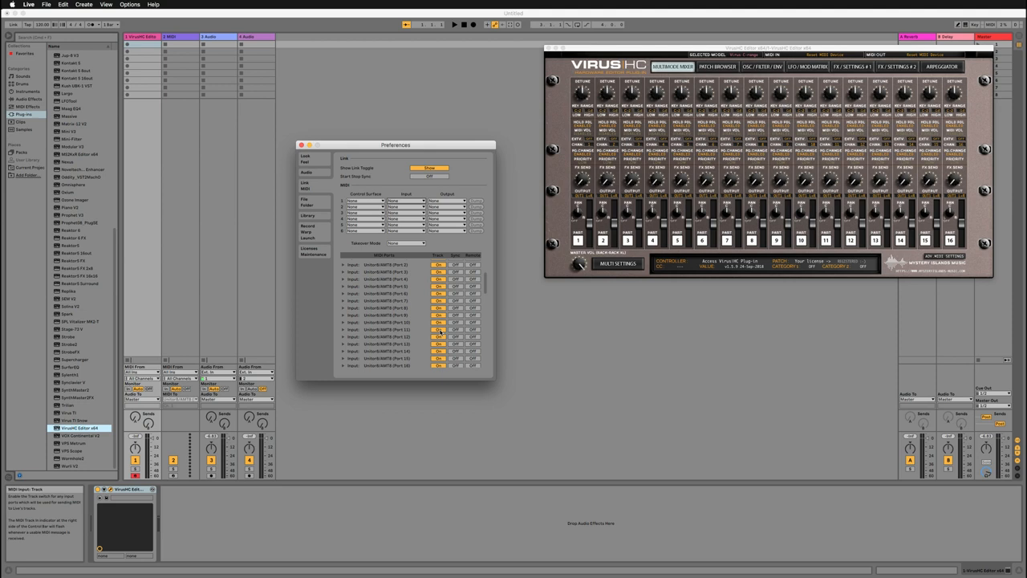
pyautogui.scroll(-3)
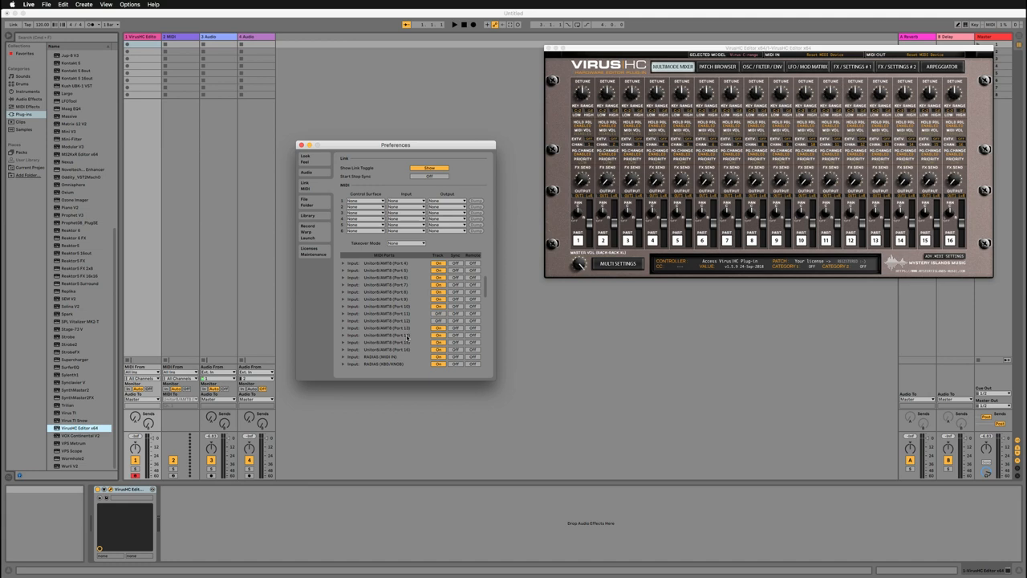
pyautogui.scroll(-3)
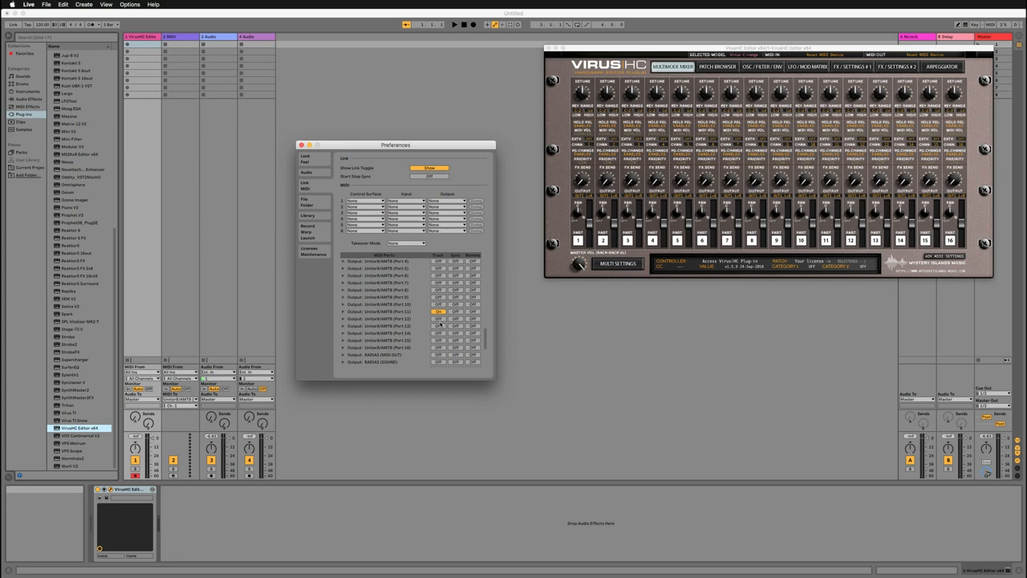
# Enable Track and Remote output on the Virus MIDI output port.
pyautogui.click(456, 318)
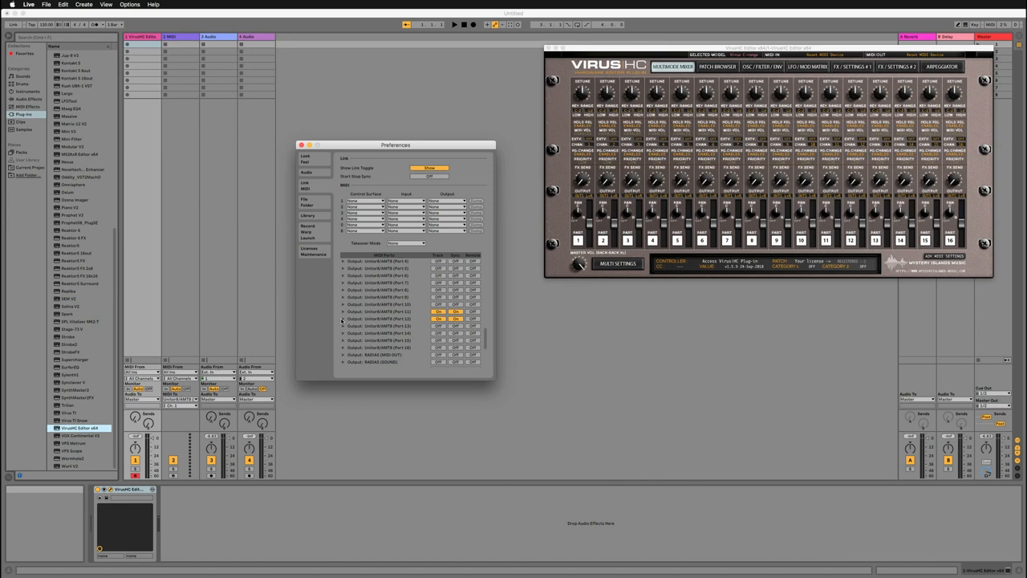
pyautogui.scroll(-3)
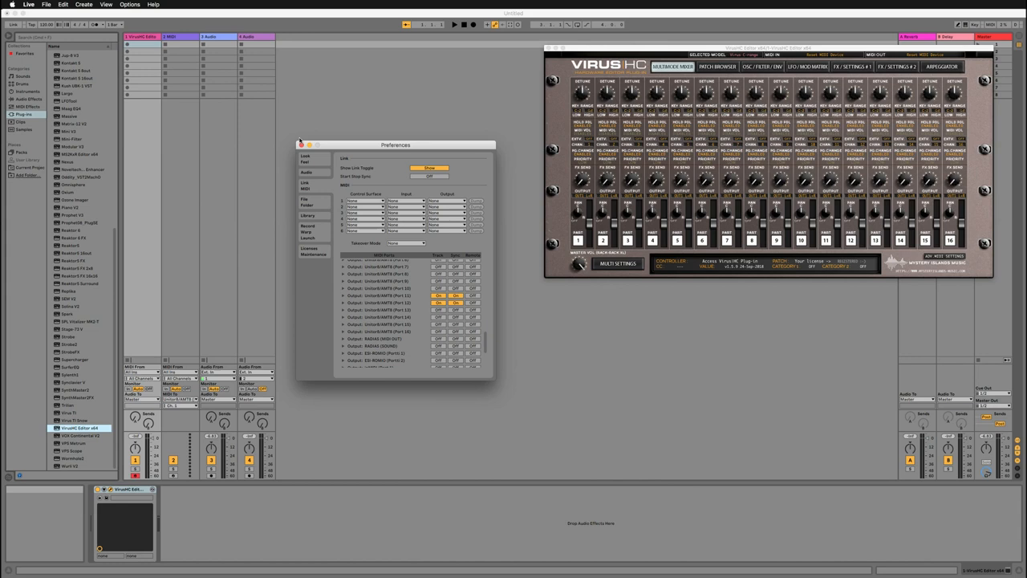
pyautogui.click(301, 145)
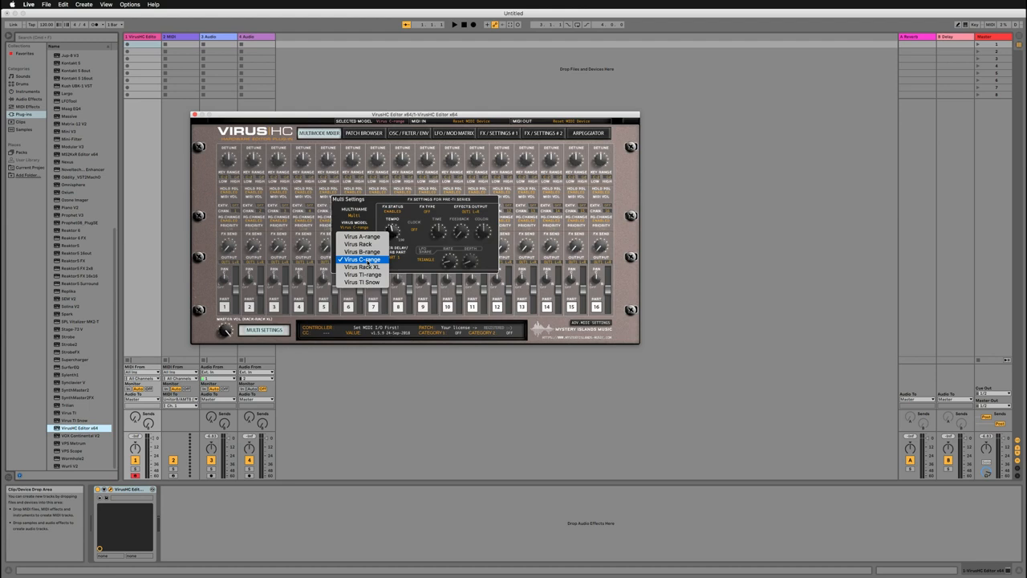
# In Virus HC Multi Settings choose the hardware Virus model, then select its MIDI Out device.
pyautogui.click(361, 260)
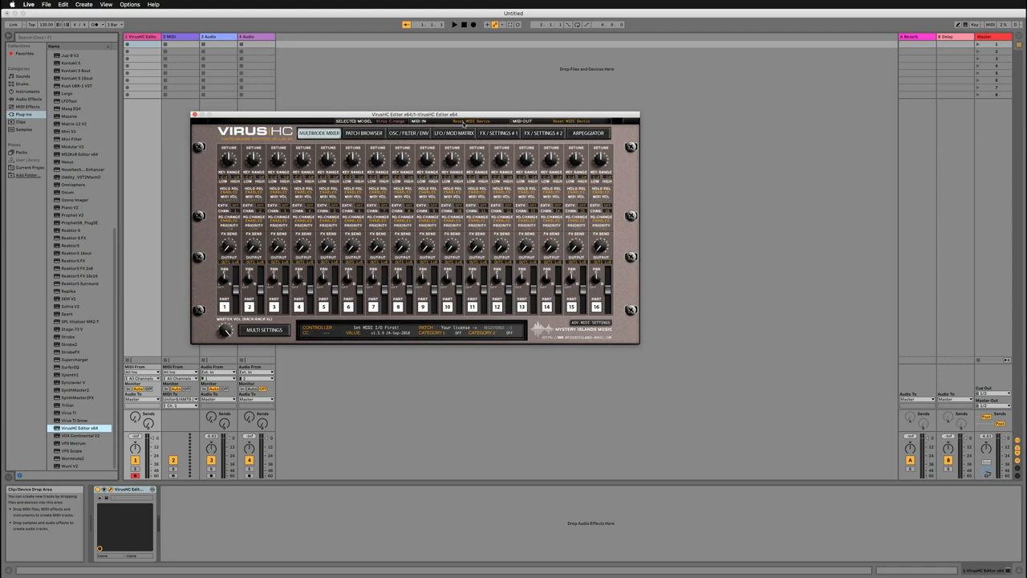
pyautogui.click(570, 122)
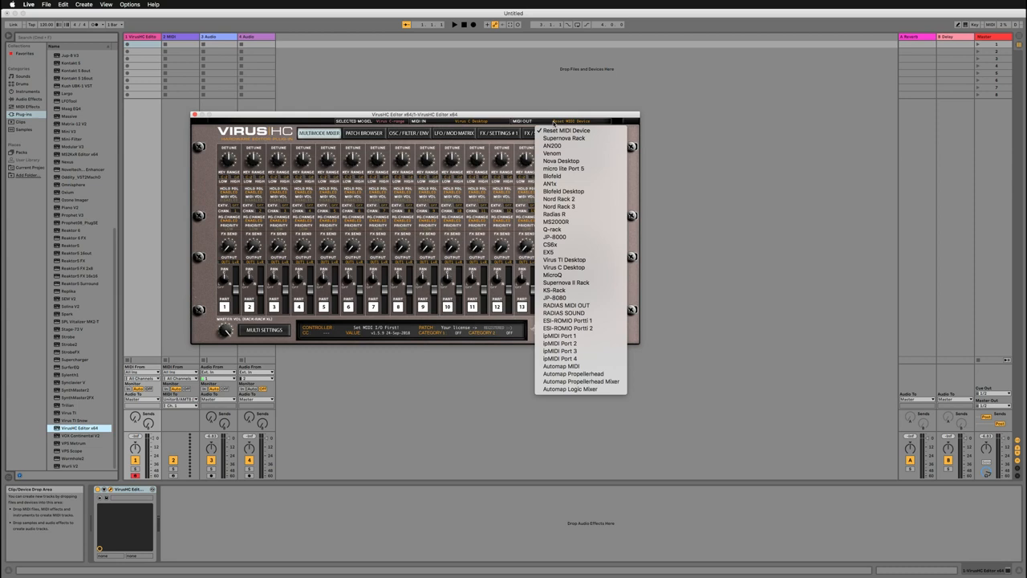
pyautogui.click(565, 267)
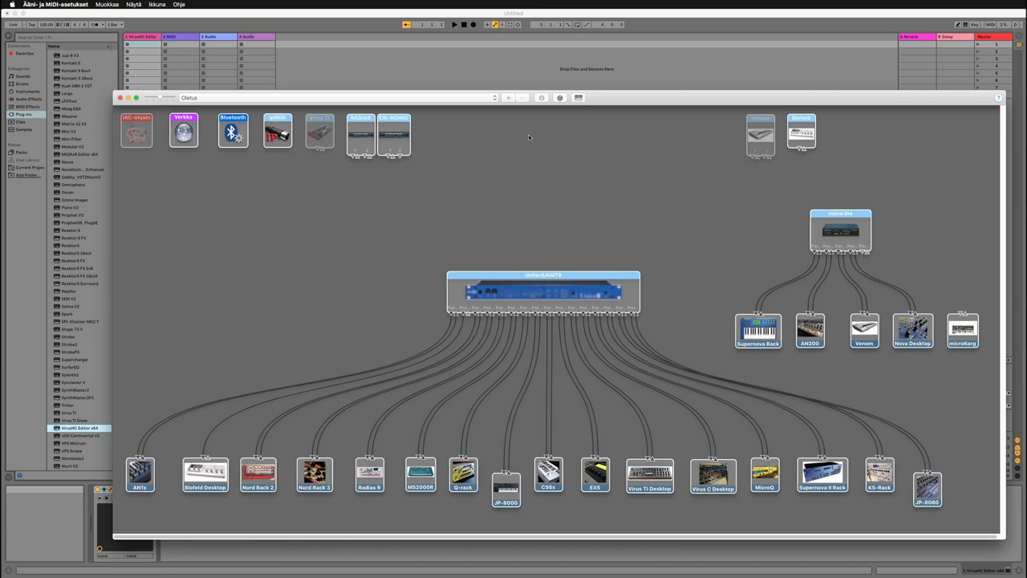
pyautogui.moveTo(586, 401)
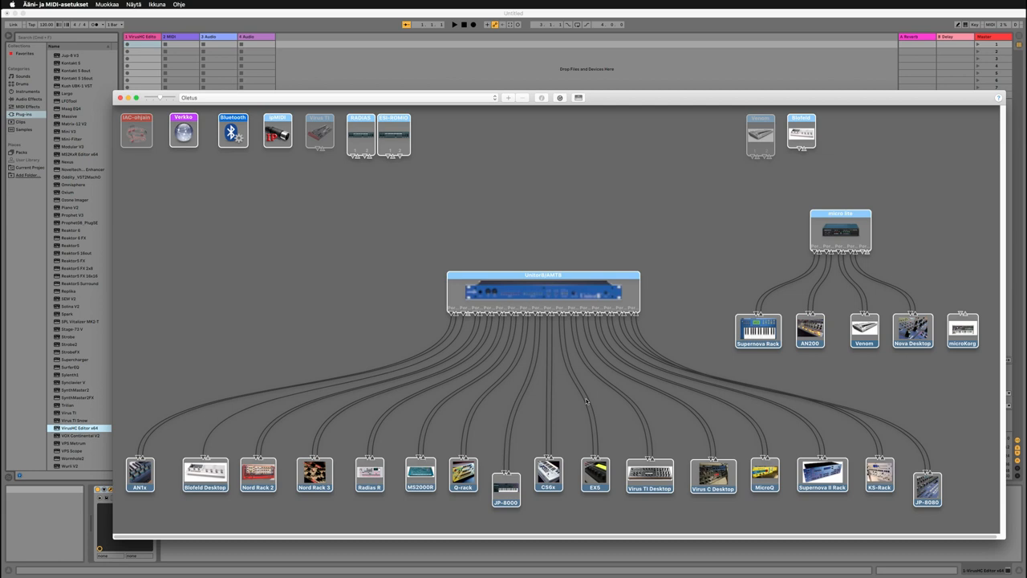
pyautogui.moveTo(629, 329)
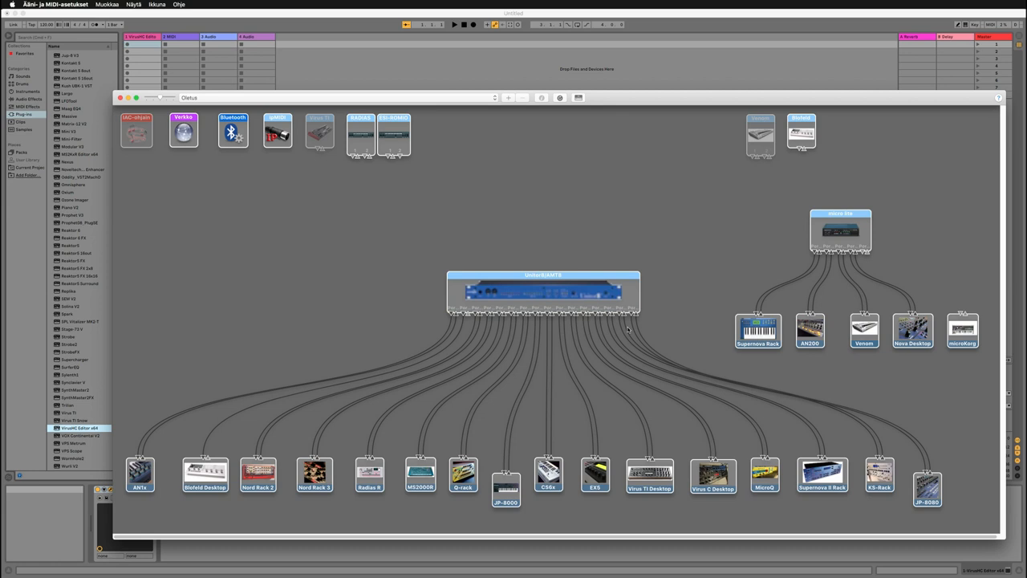
# In MIDI Studio, inspect the Virus TI Desktop device and its connection to the MIDI interface.
pyautogui.click(712, 473)
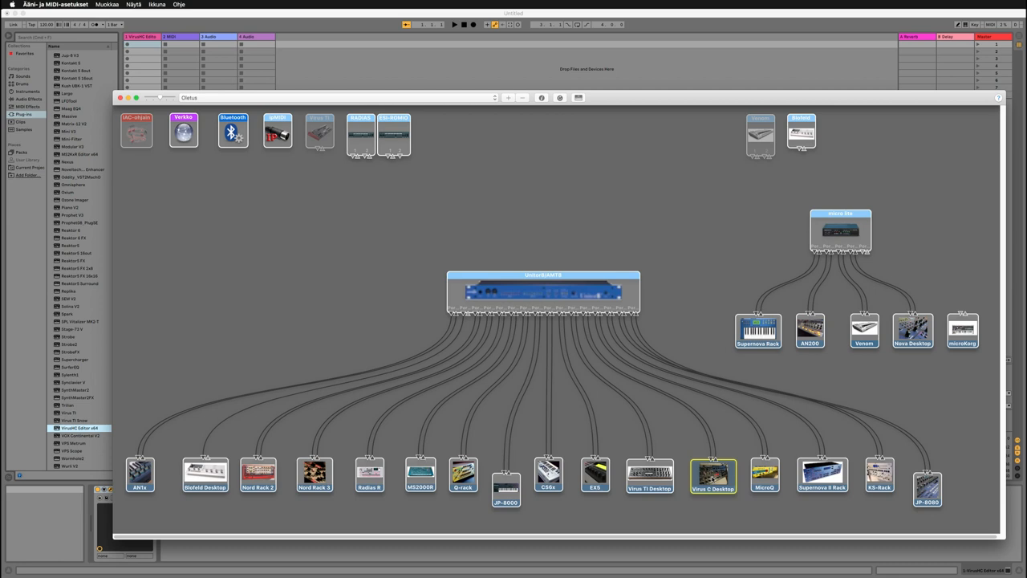
pyautogui.doubleClick(713, 475)
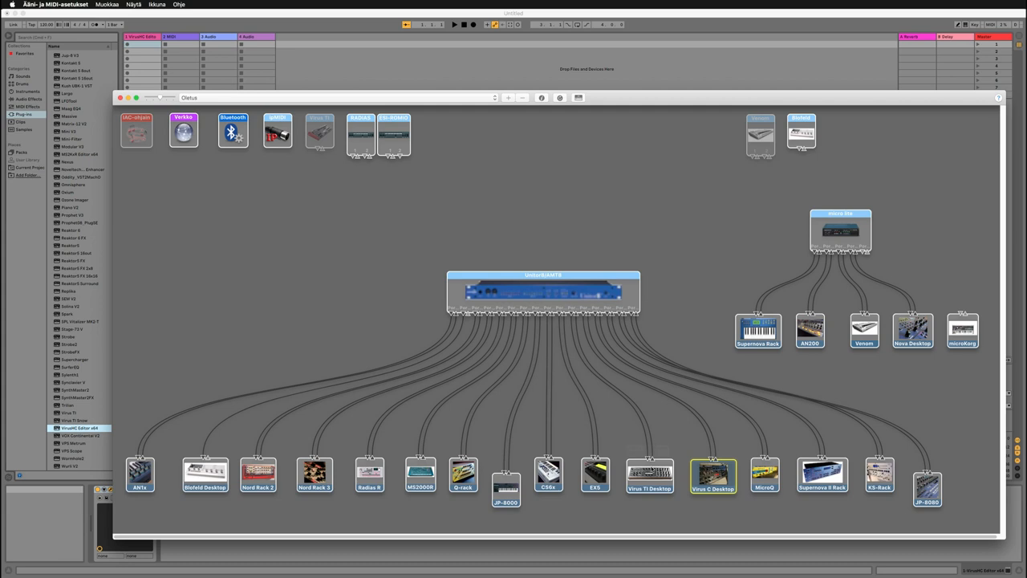
pyautogui.click(549, 473)
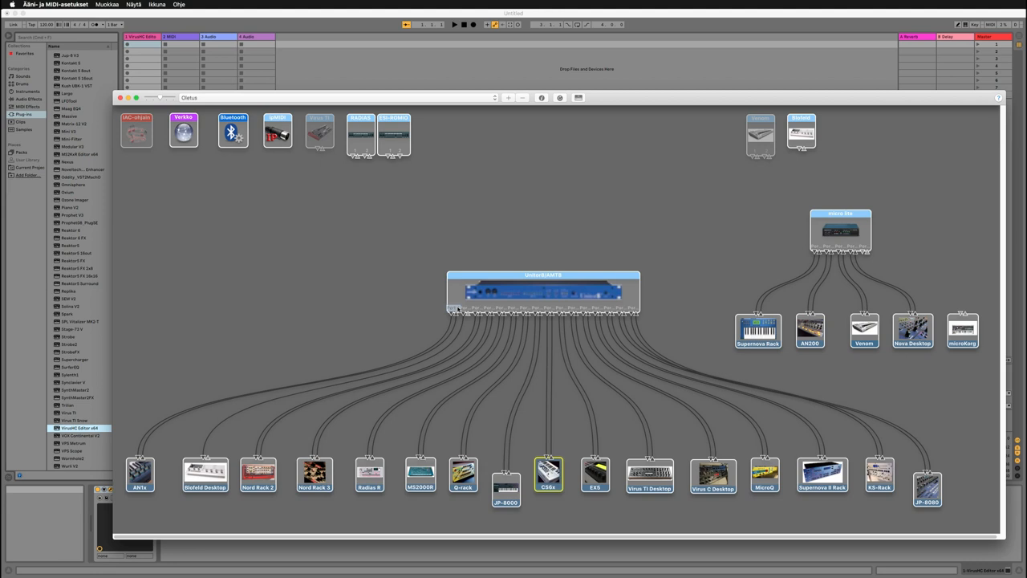
pyautogui.moveTo(552, 280)
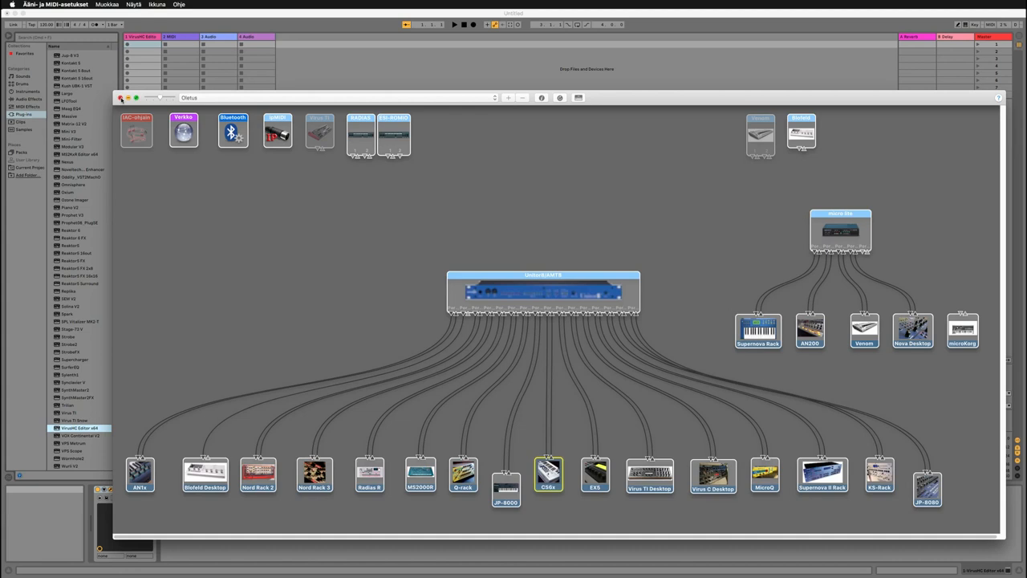
pyautogui.moveTo(339, 231)
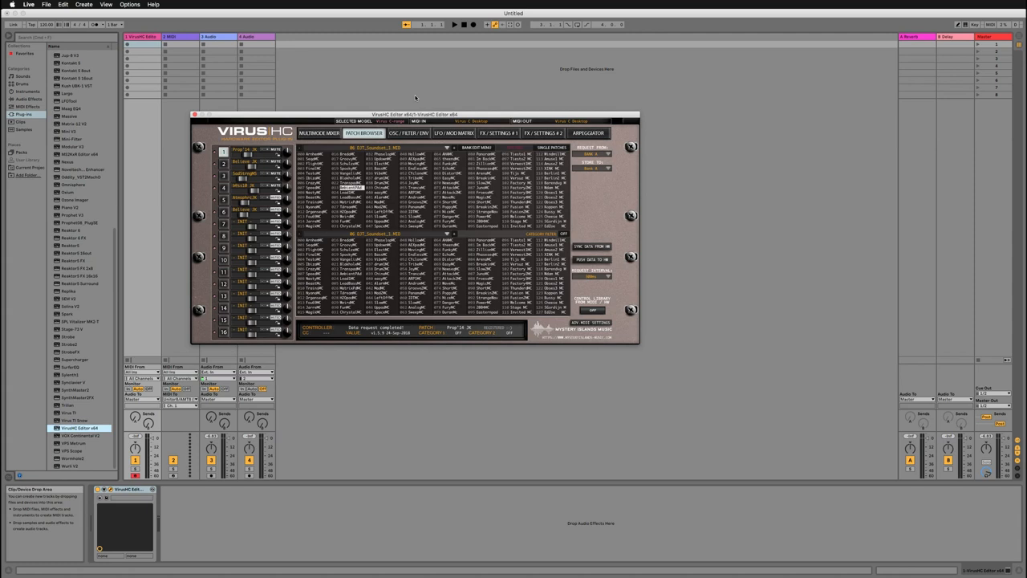
# Switch Virus HC to the Osc/Filter/Env page and move its window toward the middle.
pyautogui.click(410, 131)
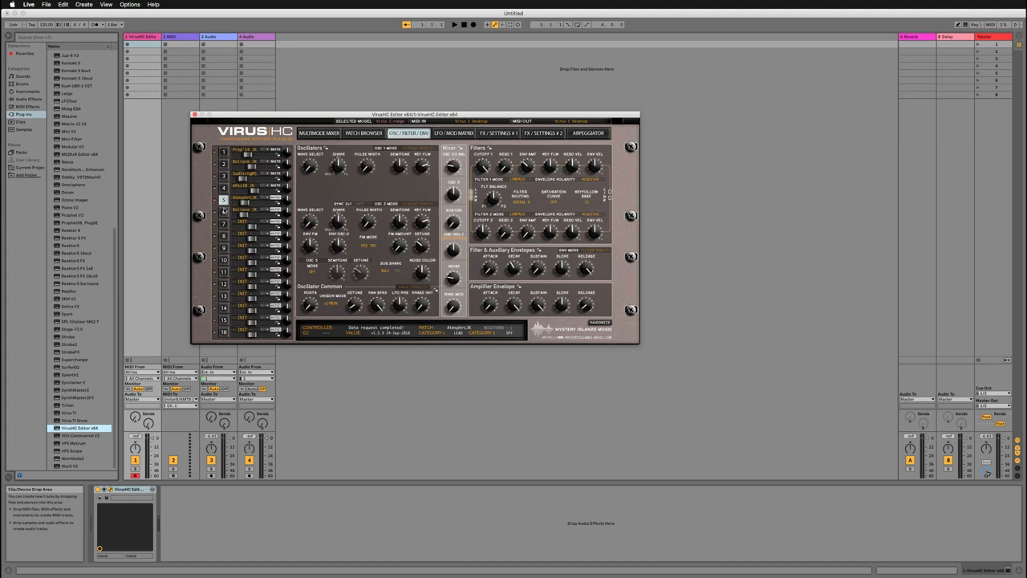
pyautogui.moveTo(414, 114); pyautogui.dragTo(565, 95)
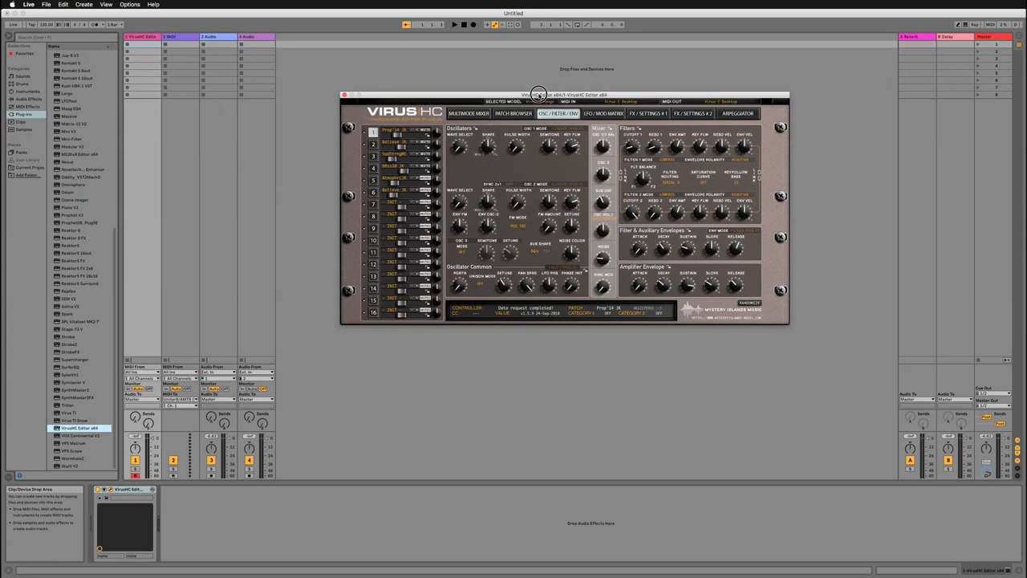
# Close the plug-in, insert new MIDI tracks in the arrangement and rename them for the Virus parts.
pyautogui.click(345, 95)
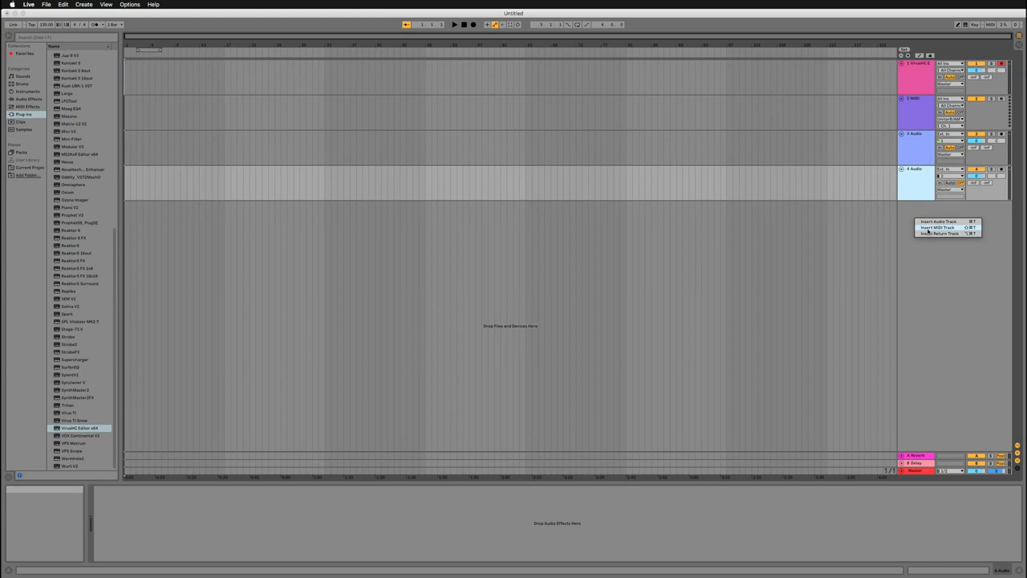
pyautogui.click(938, 228)
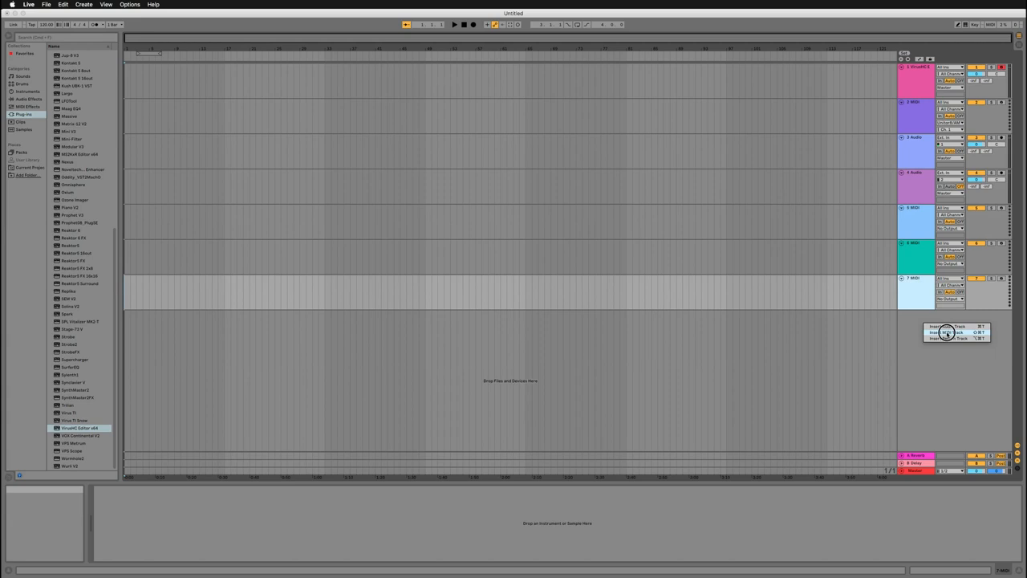
pyautogui.rightClick(915, 222)
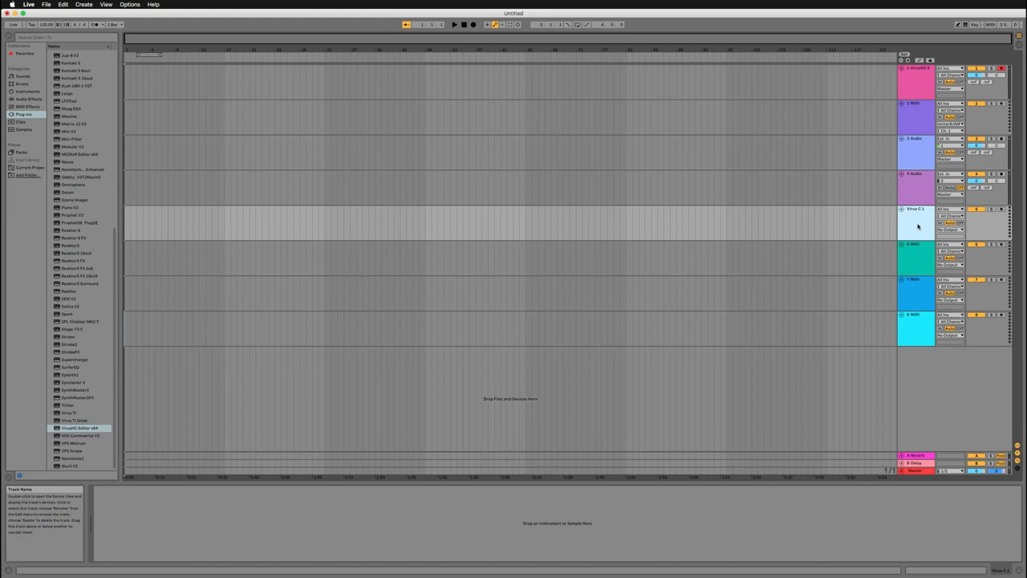
pyautogui.rightClick(915, 281)
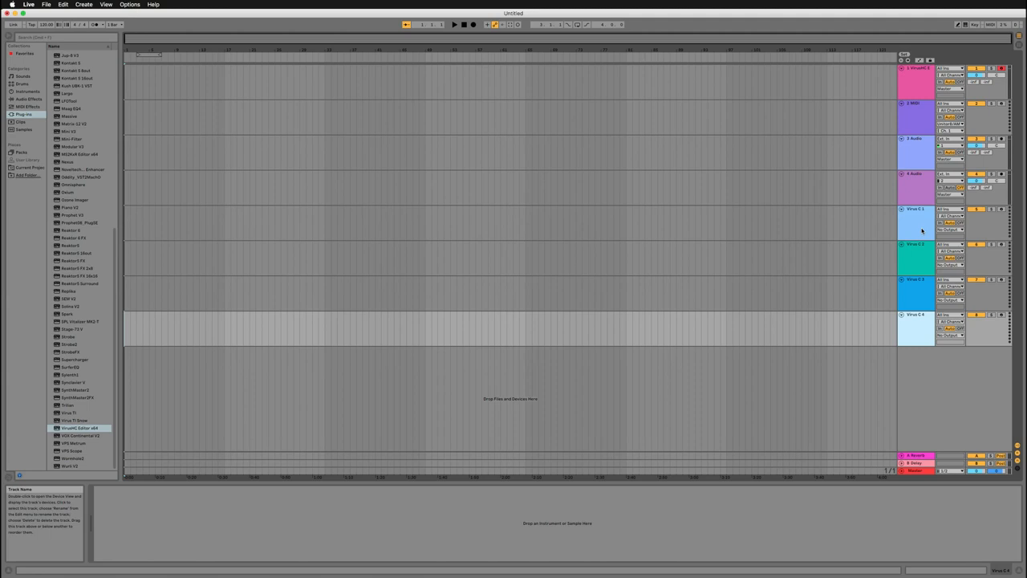
# Route the Virus track's MIDI output to Virus HC and assign its MIDI channel.
pyautogui.click(950, 222)
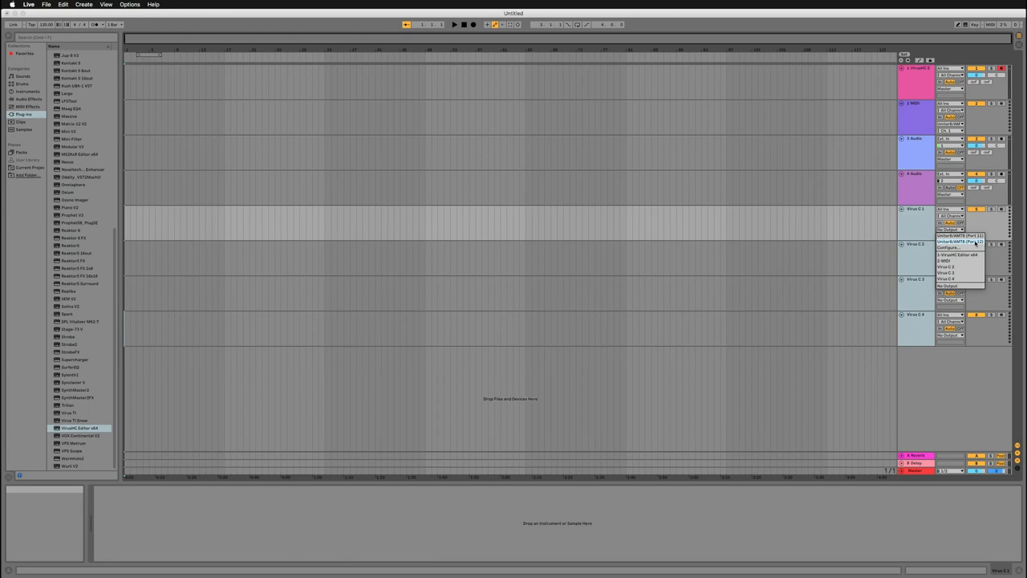
pyautogui.click(950, 235)
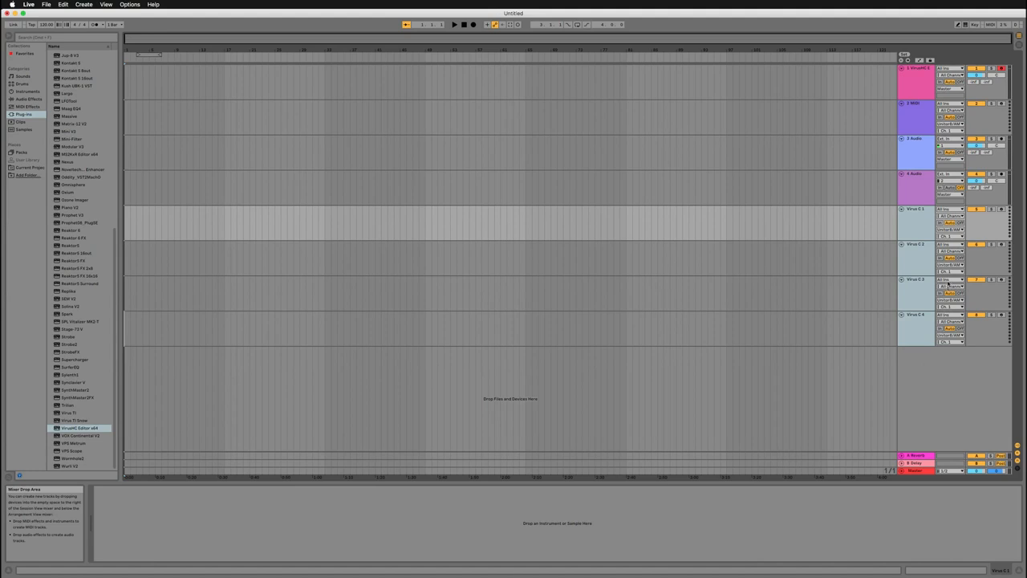
pyautogui.click(951, 222)
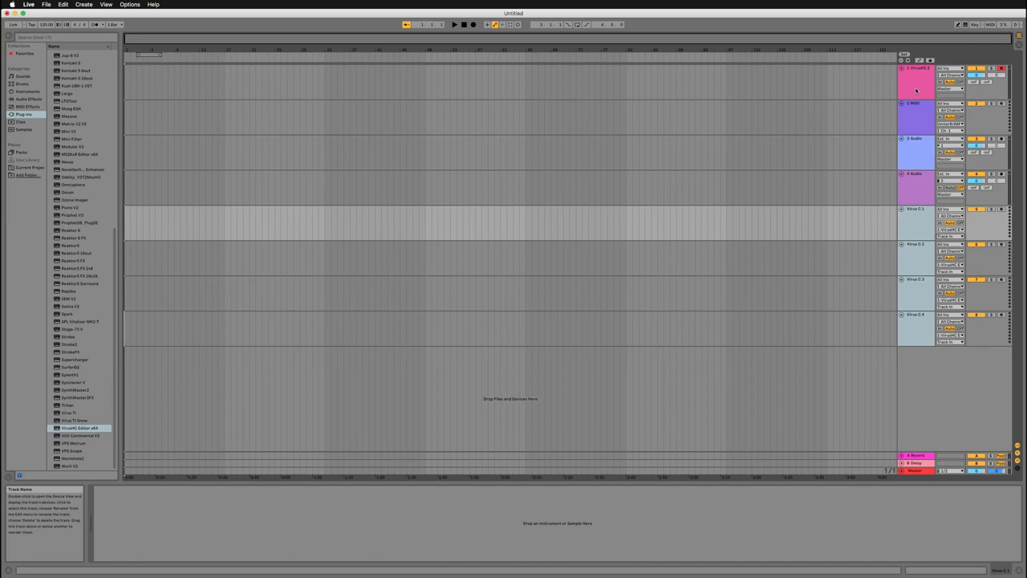
# Reopen the Virus HC editor, reposition it, and close it to return to the arrangement.
pyautogui.doubleClick(915, 89)
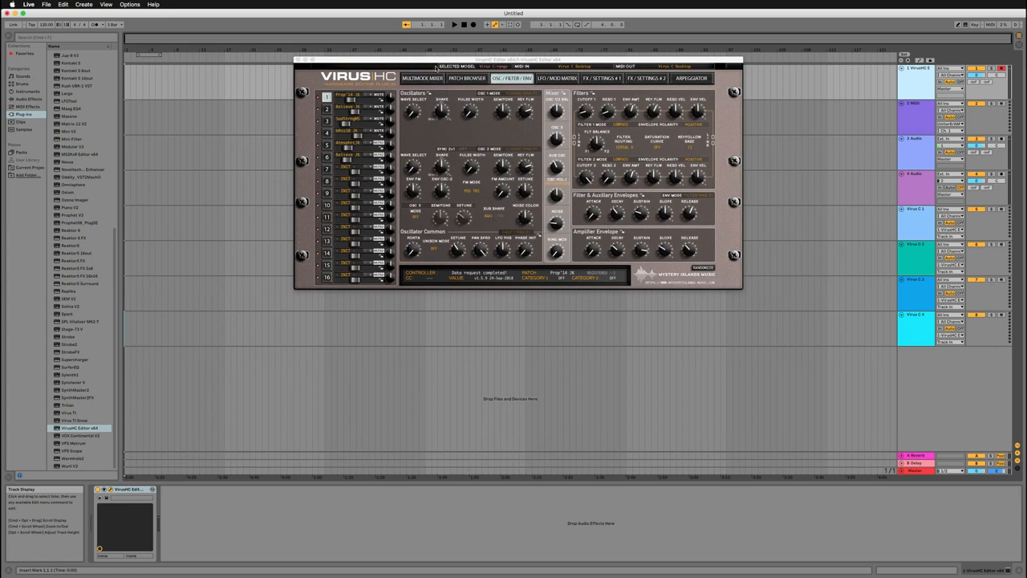
pyautogui.moveTo(517, 58); pyautogui.dragTo(522, 119)
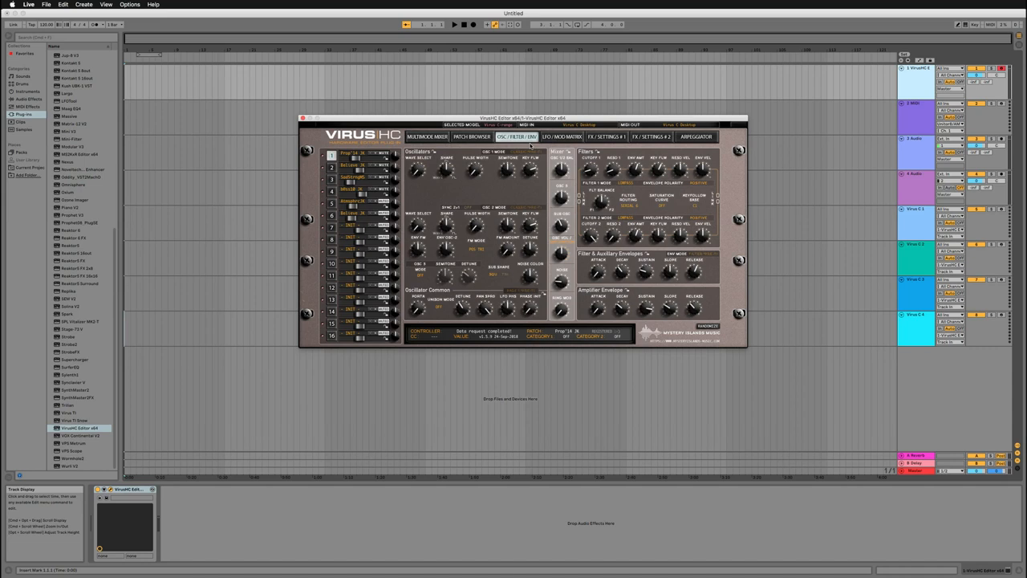
pyautogui.click(304, 119)
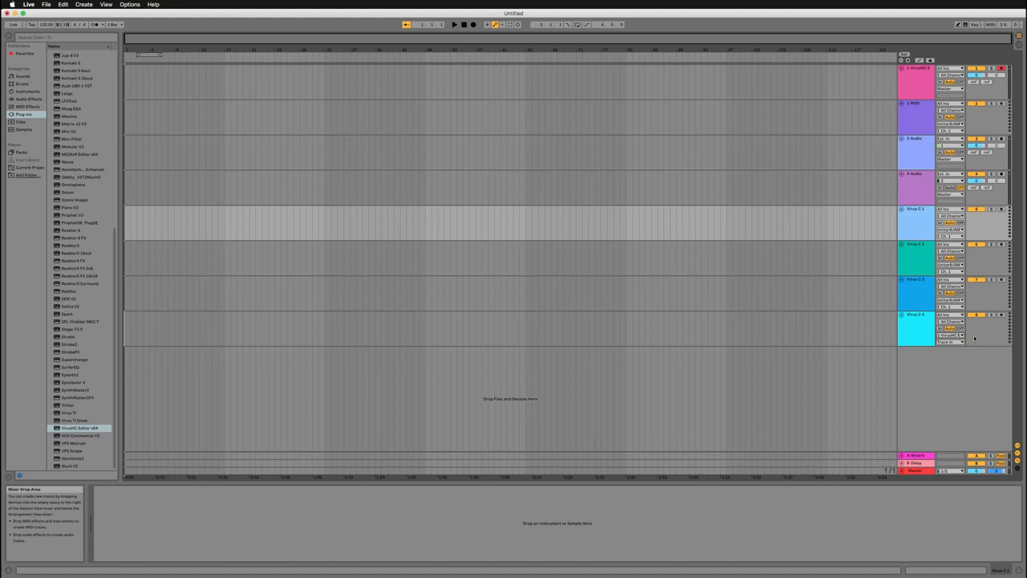
# Show the Preferences MIDI settings with the control surface device list expanded.
pyautogui.click(950, 336)
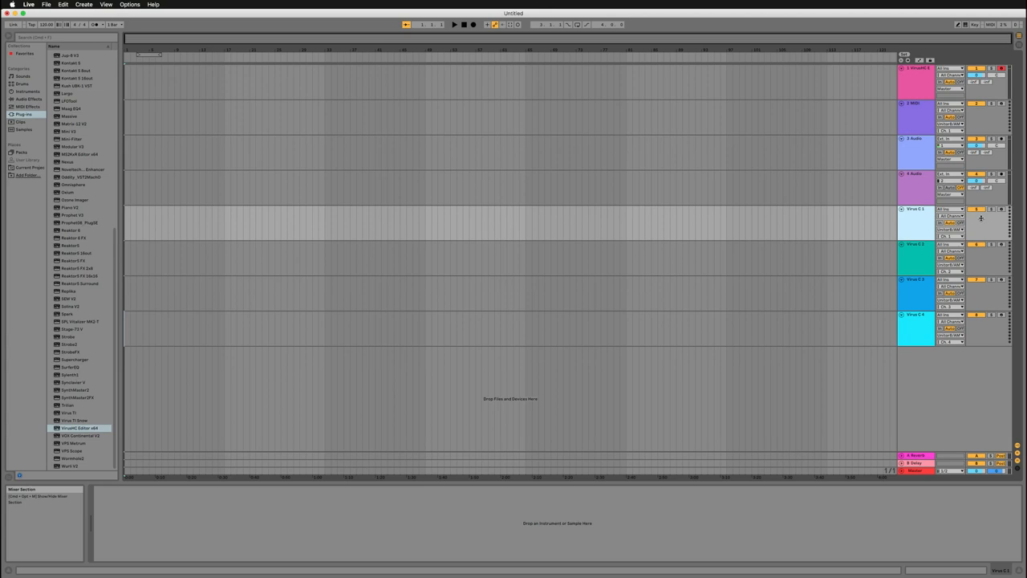
pyautogui.click(739, 368)
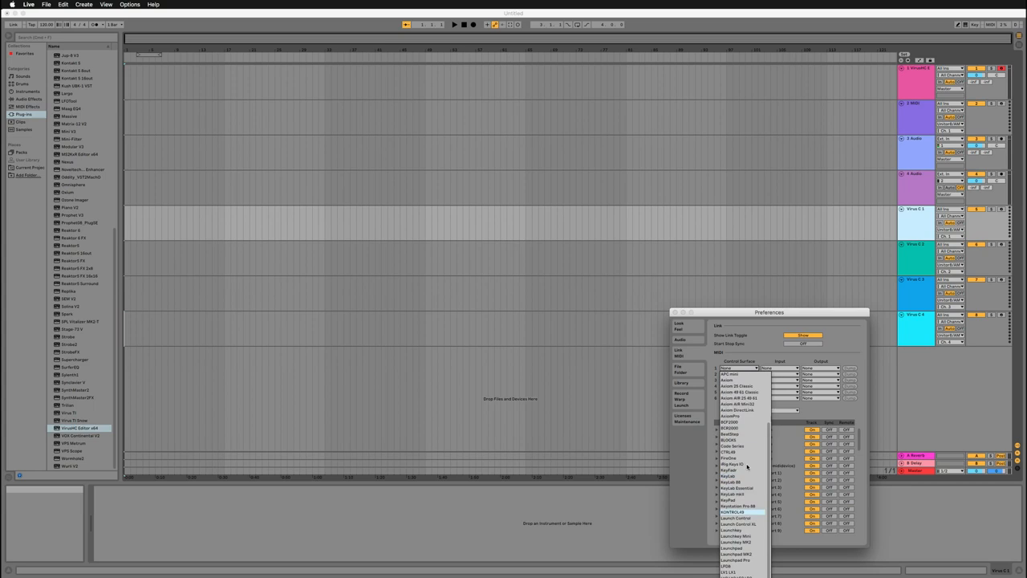
# Select the control surface entry and its MIDI input port, closing Preferences.
pyautogui.click(795, 367)
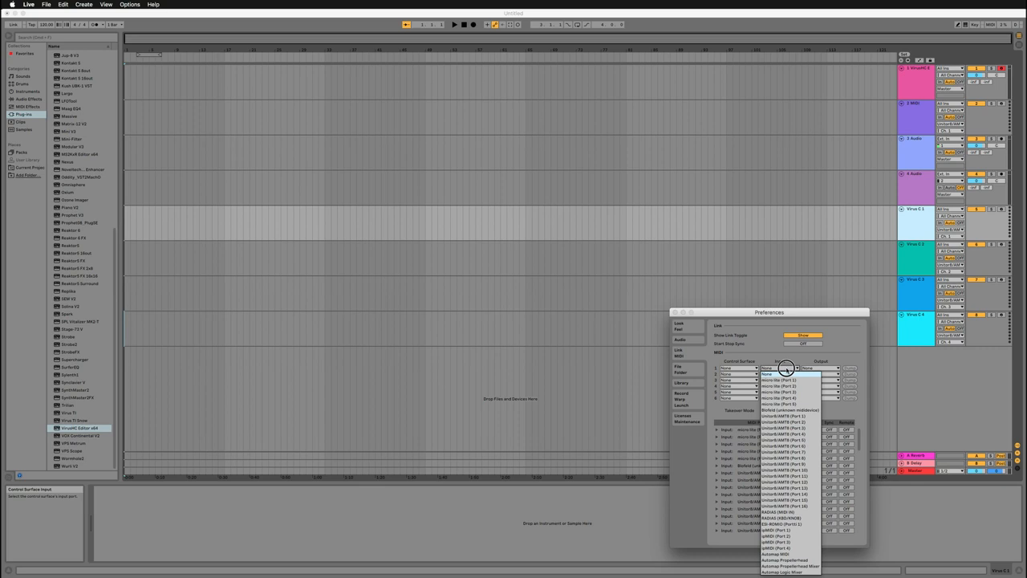
pyautogui.click(779, 374)
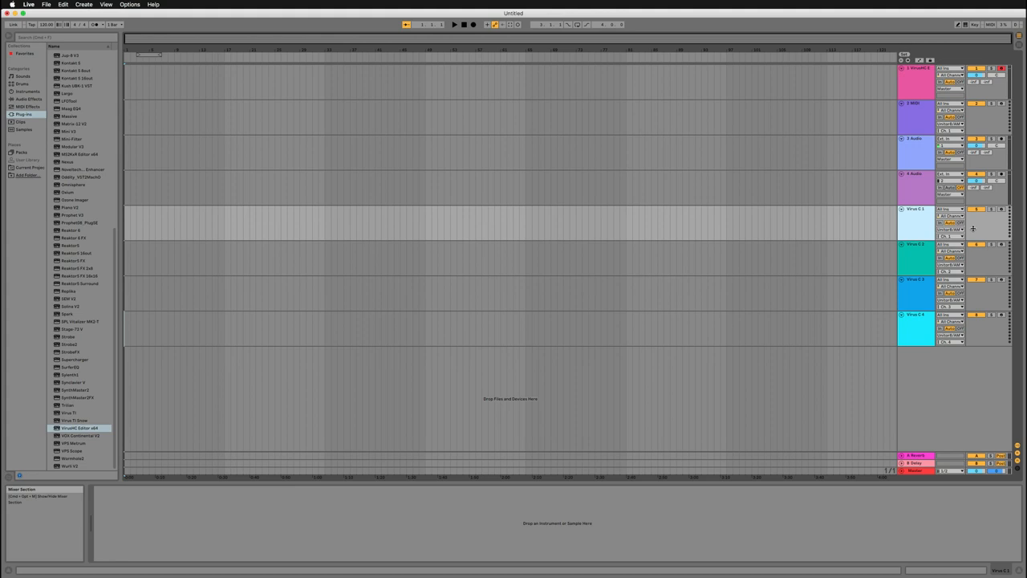
pyautogui.moveTo(971, 260)
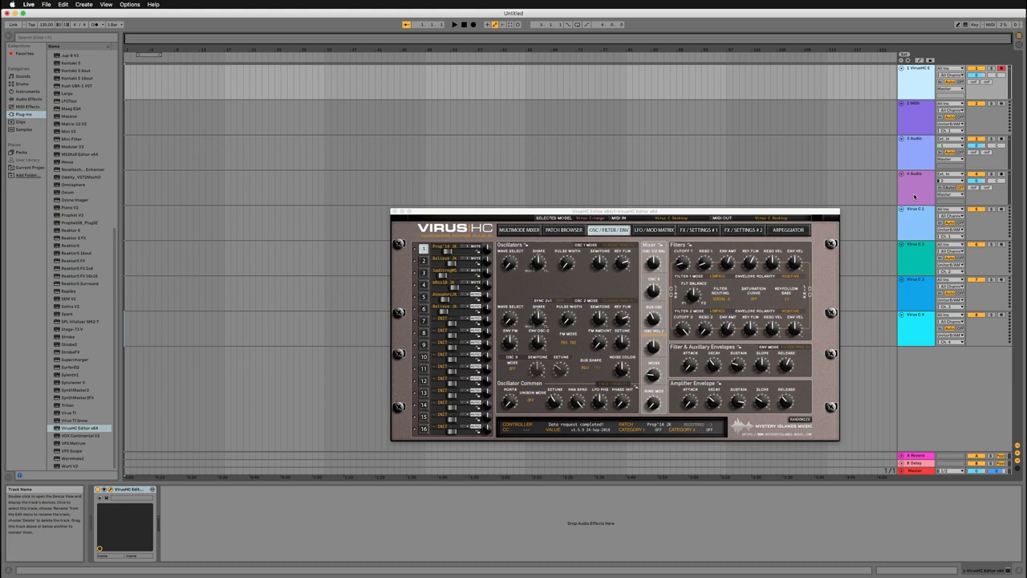
# Set the audio track's Audio From to the synth's interface input and choose its Monitor mode.
pyautogui.click(950, 180)
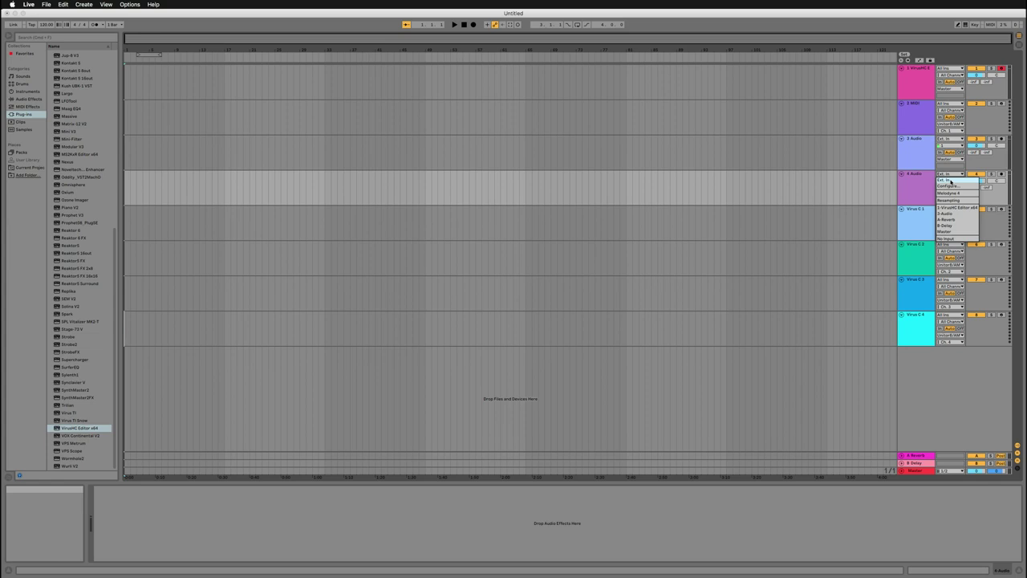
pyautogui.click(950, 180)
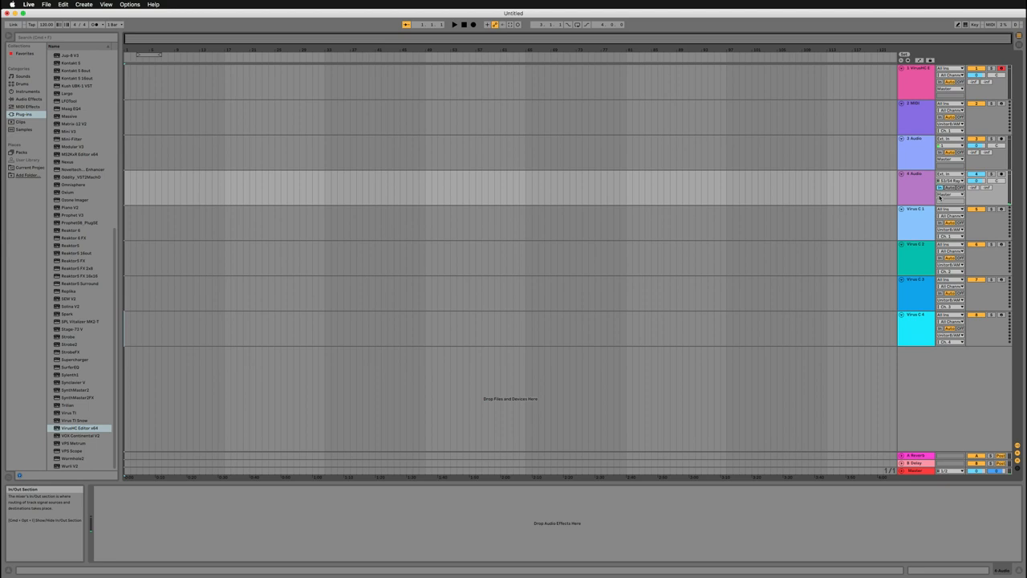
pyautogui.click(915, 221)
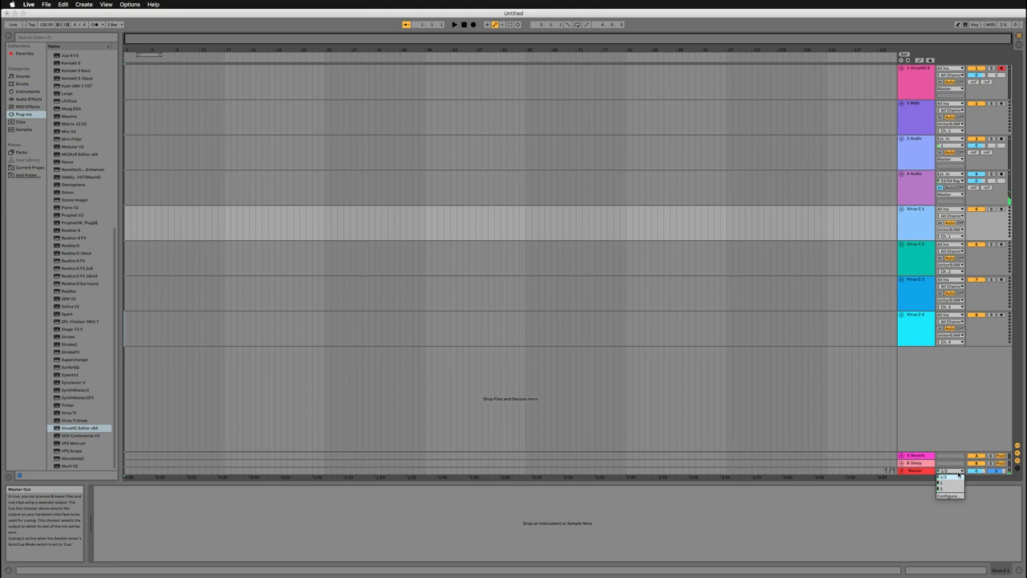
pyautogui.click(950, 494)
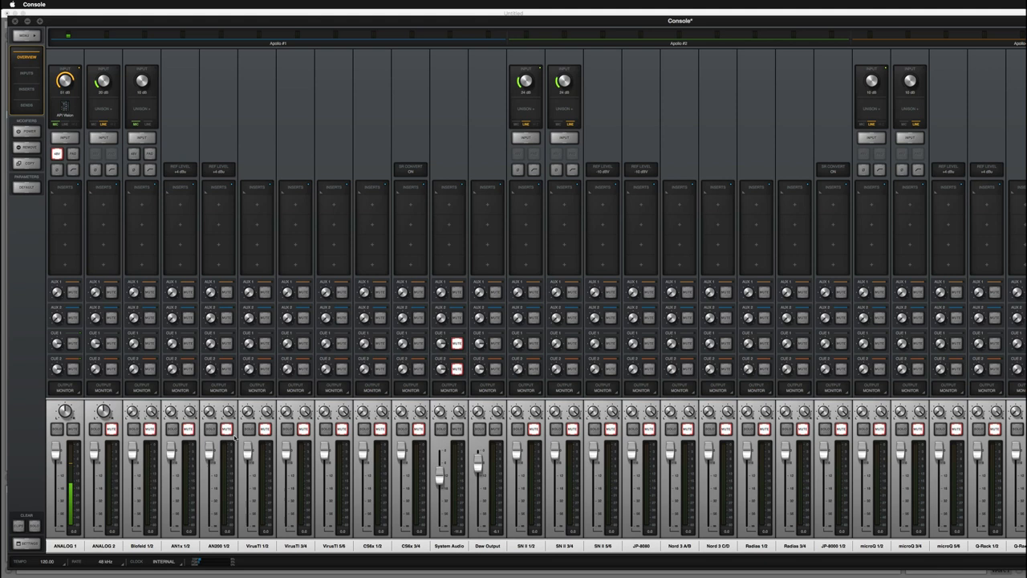
pyautogui.moveTo(289, 286)
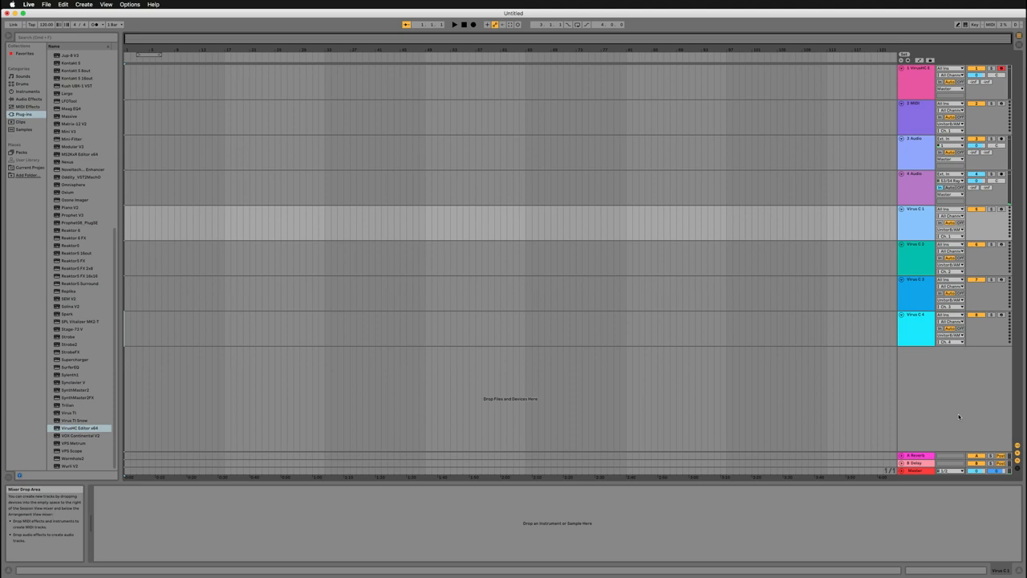
pyautogui.moveTo(922, 359)
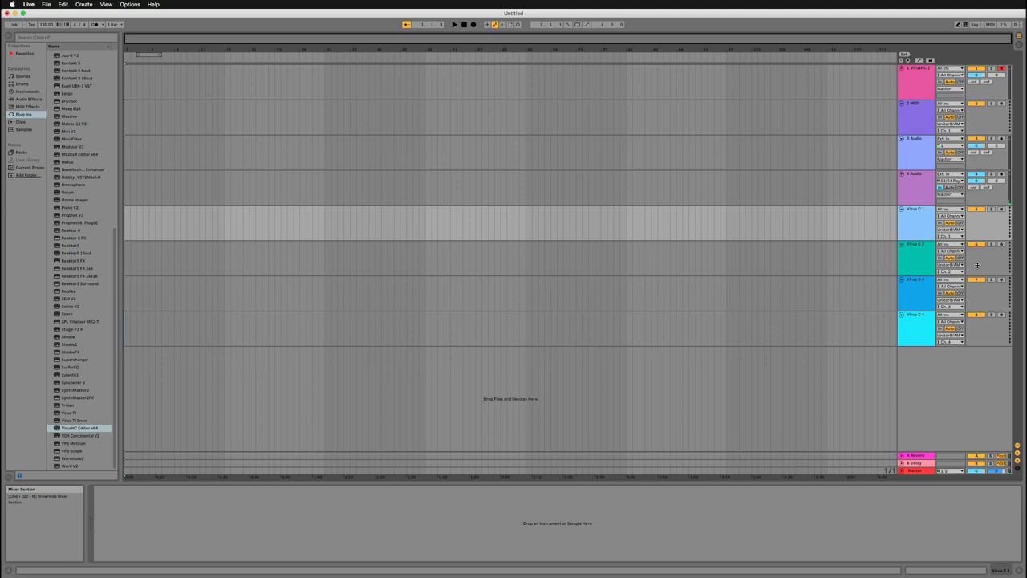
# Bring up the Virus HC editor from the device on the synth track.
pyautogui.doubleClick(77, 427)
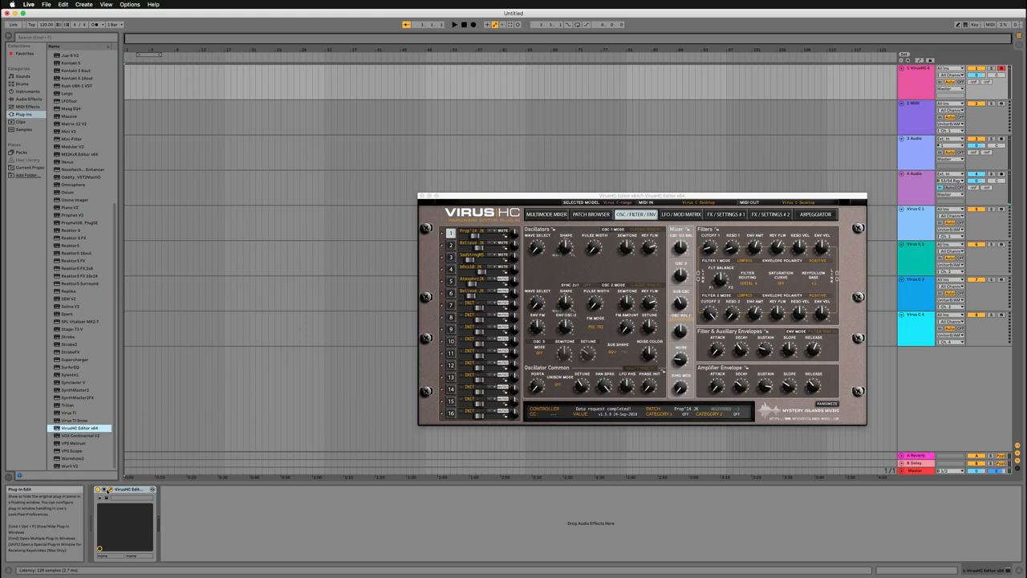
# Use Configure to expose Filter 1 Cutoff as an automatable parameter, then close the editor.
pyautogui.click(173, 490)
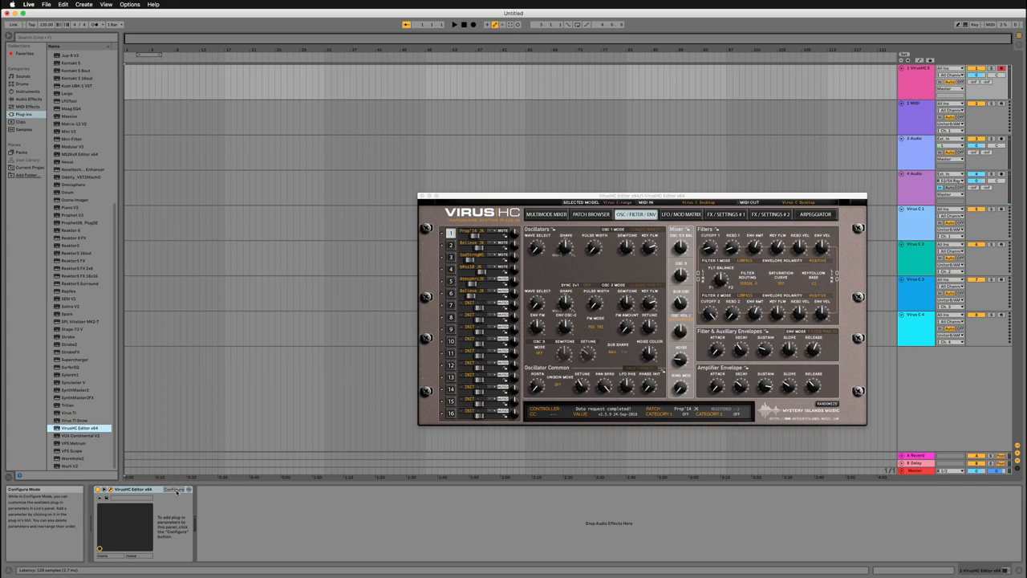
pyautogui.click(173, 490)
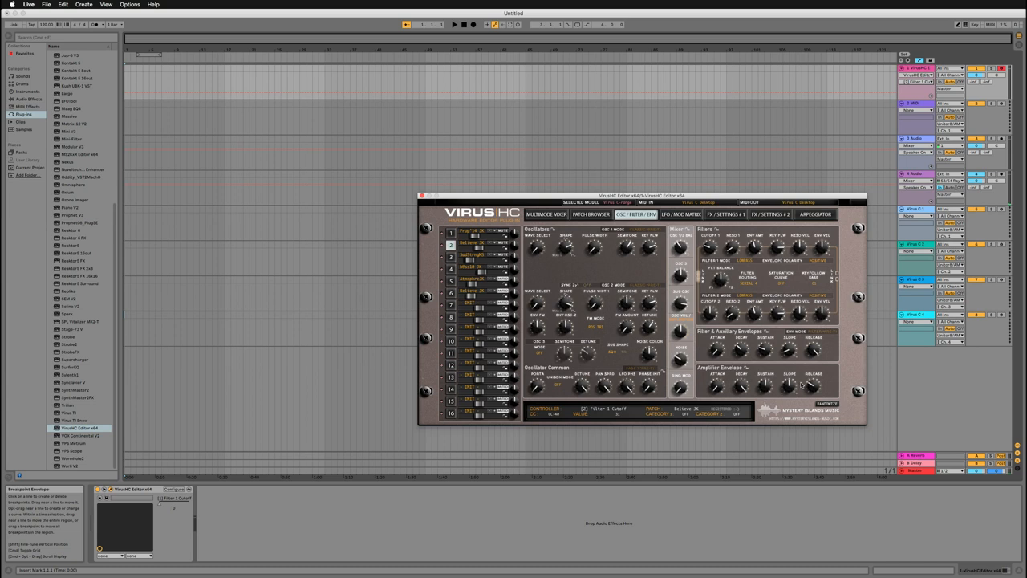
pyautogui.click(421, 196)
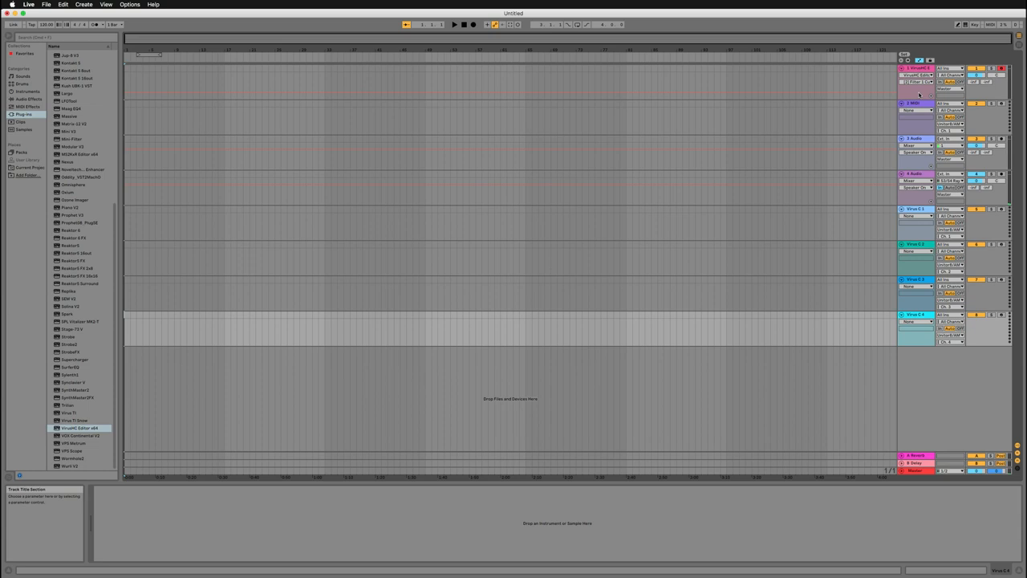
# Reopen Virus HC and switch to its patch browser page listing the patches.
pyautogui.doubleClick(74, 427)
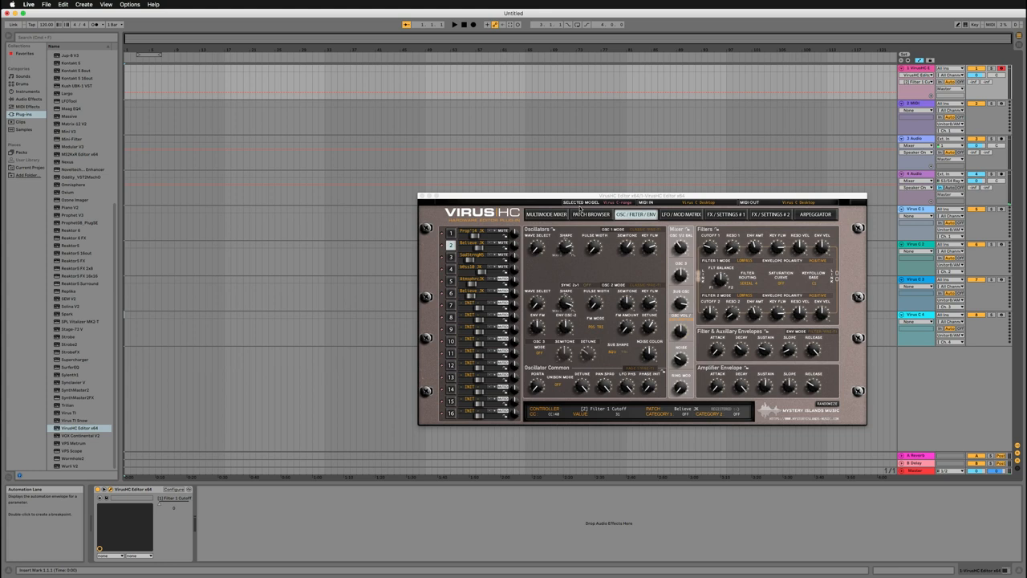
pyautogui.click(591, 215)
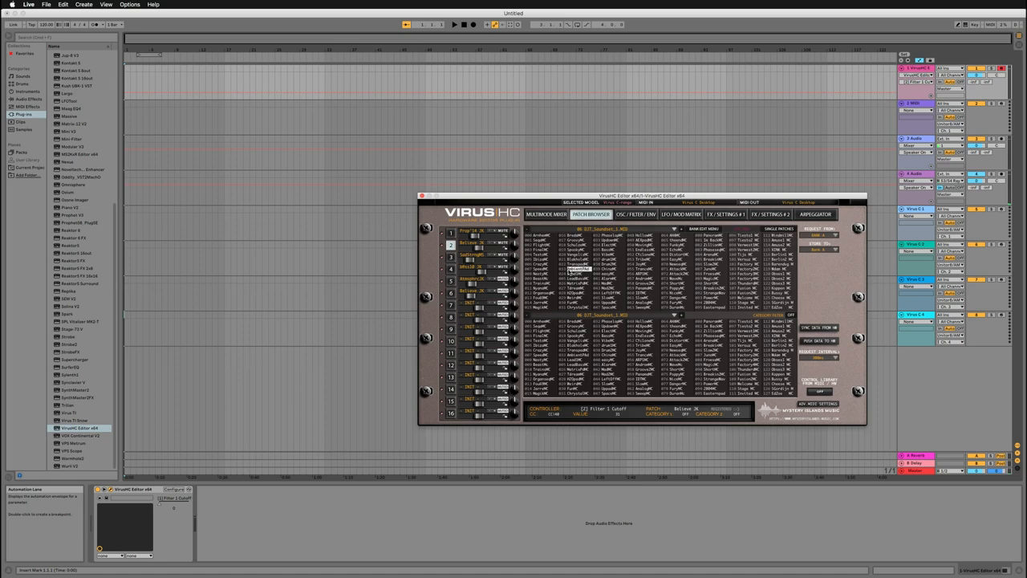